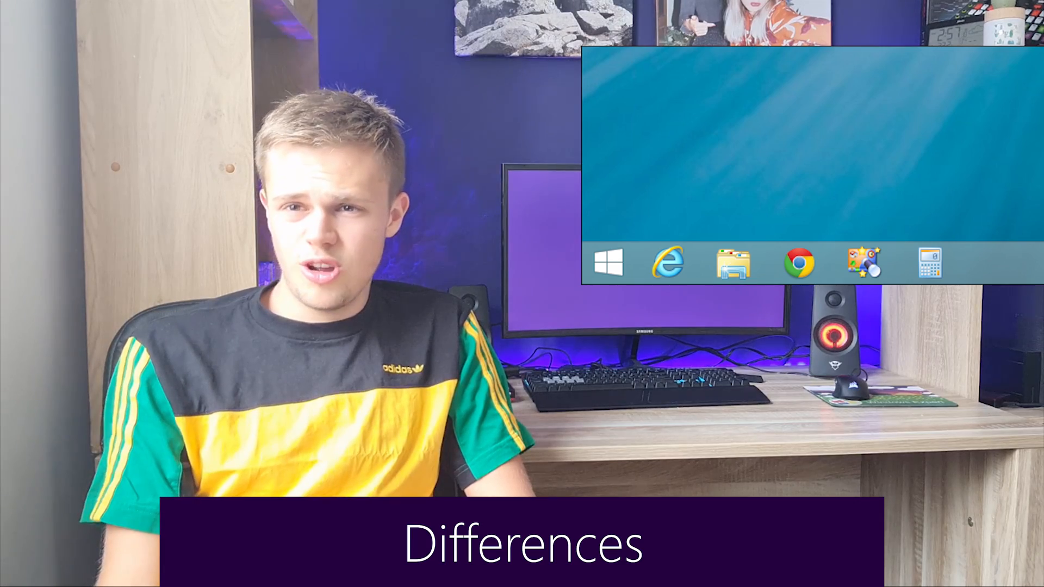
Step: Browse the Start screen tiles and launch the Mail app, which prompts for a Microsoft account
left_click(607, 262)
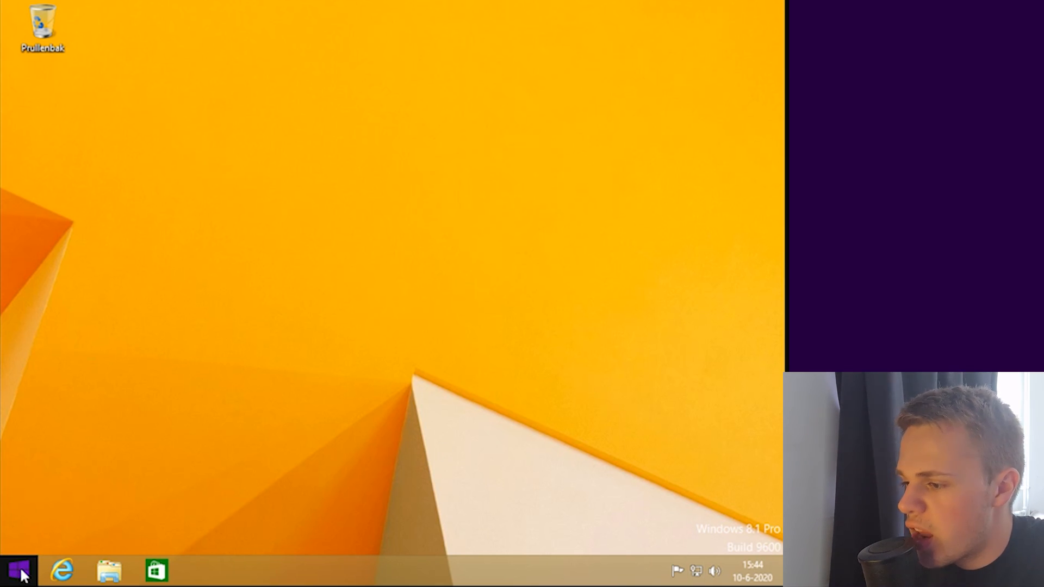
left_click(13, 570)
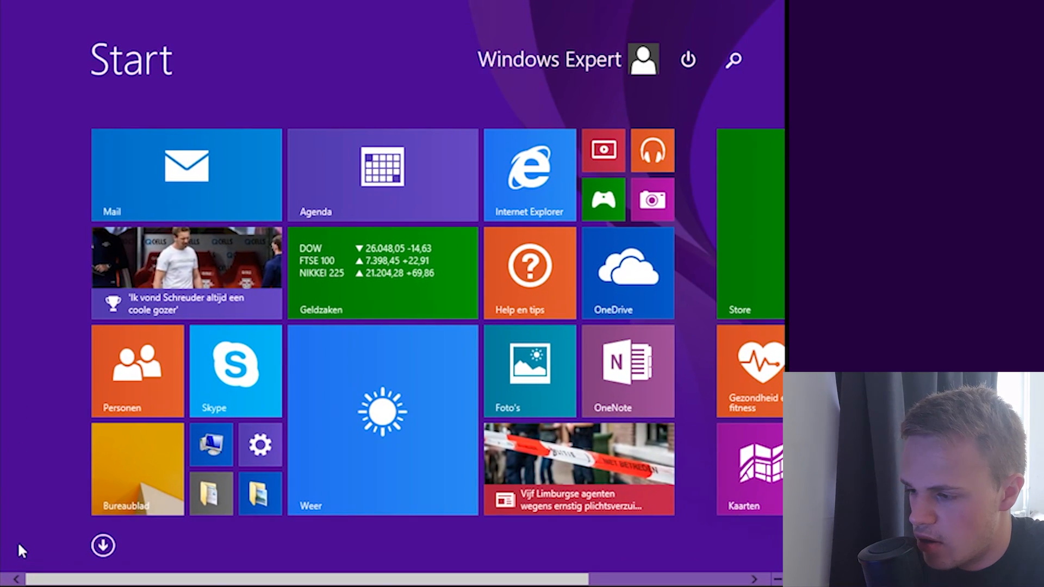
mouse_move(366, 295)
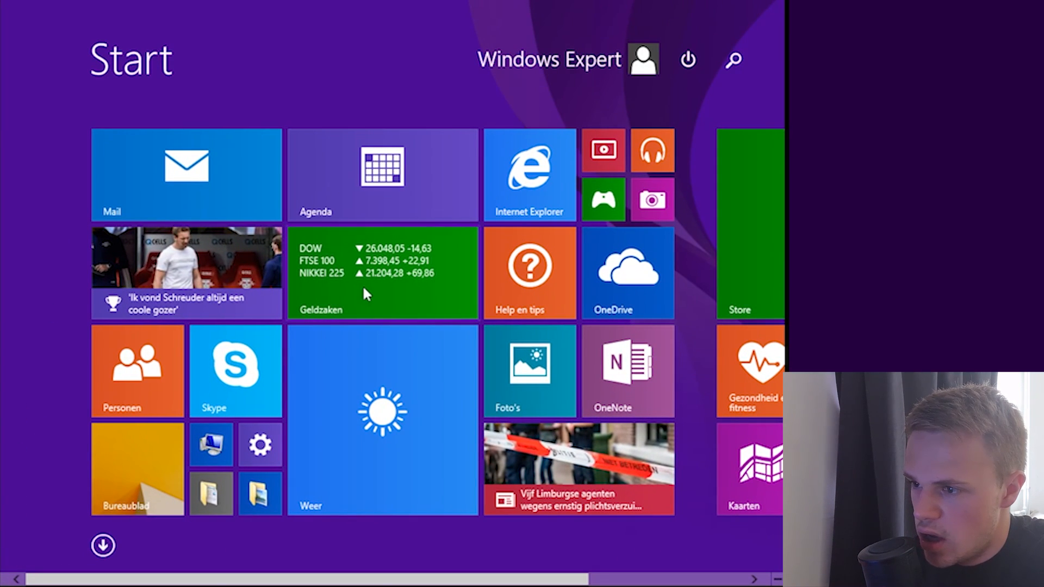
scroll("right", 3)
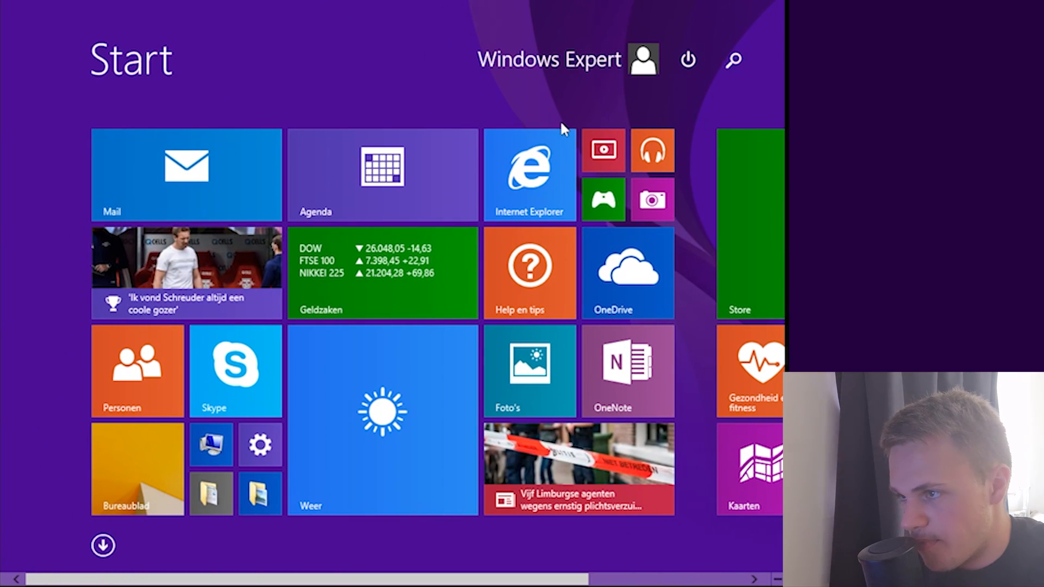
mouse_move(170, 490)
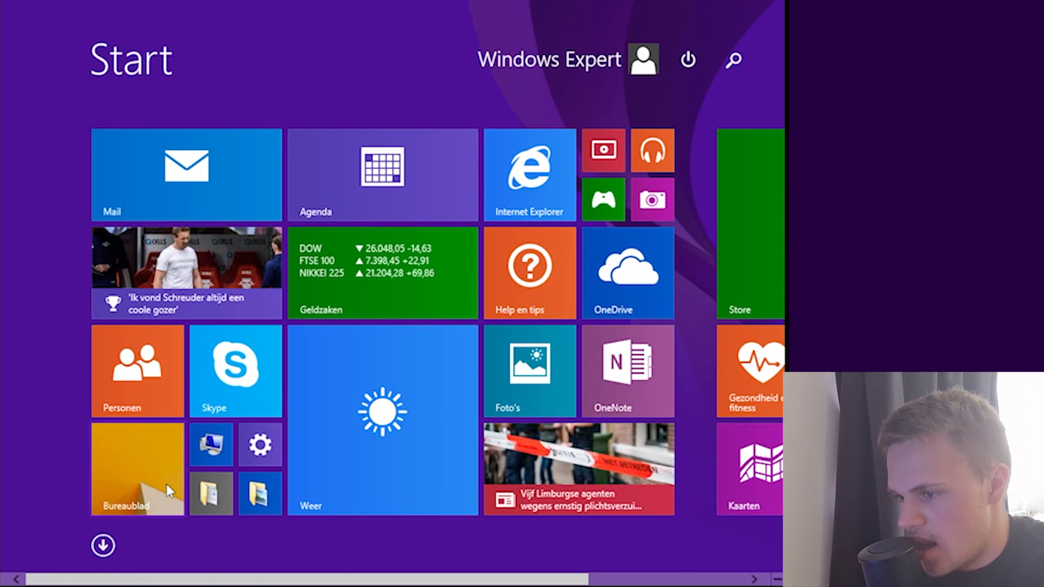
mouse_move(375, 228)
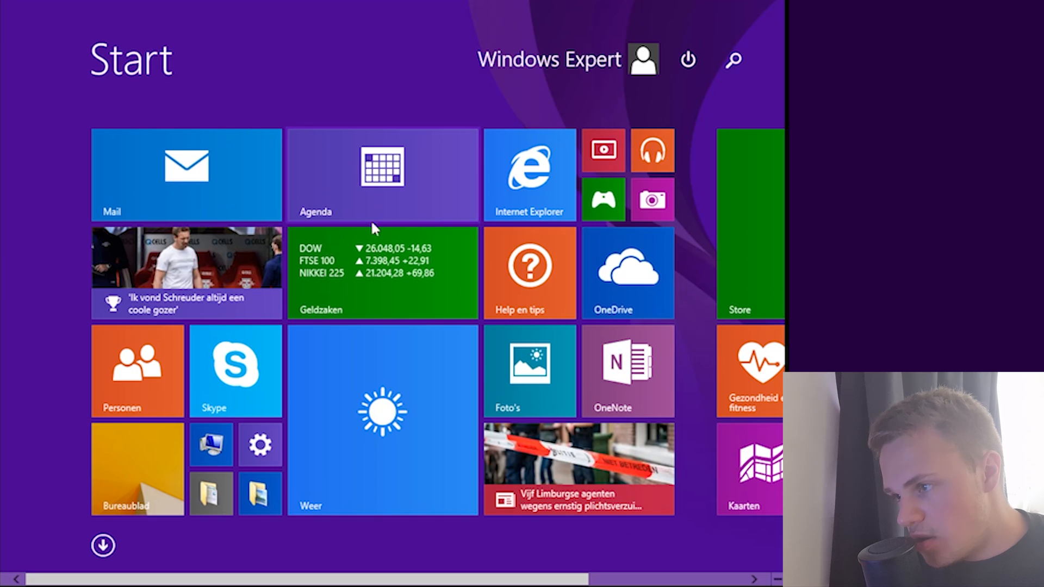
mouse_move(216, 386)
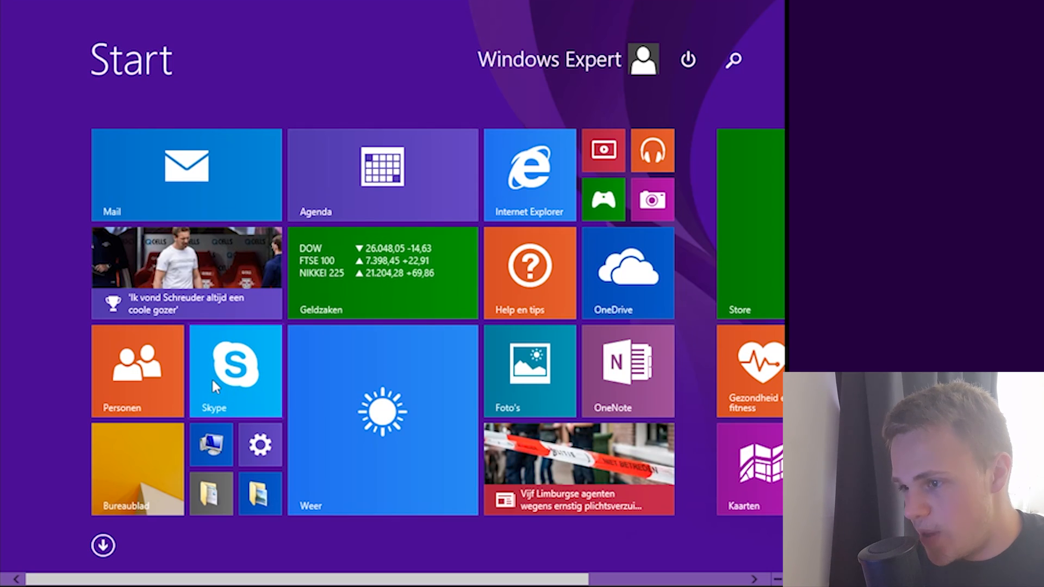
mouse_move(195, 387)
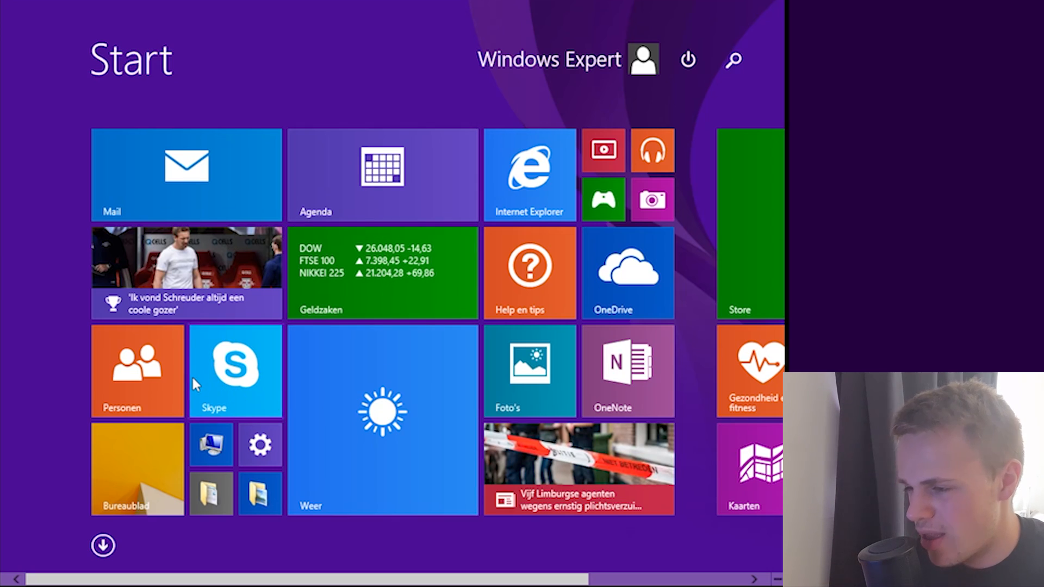
mouse_move(207, 376)
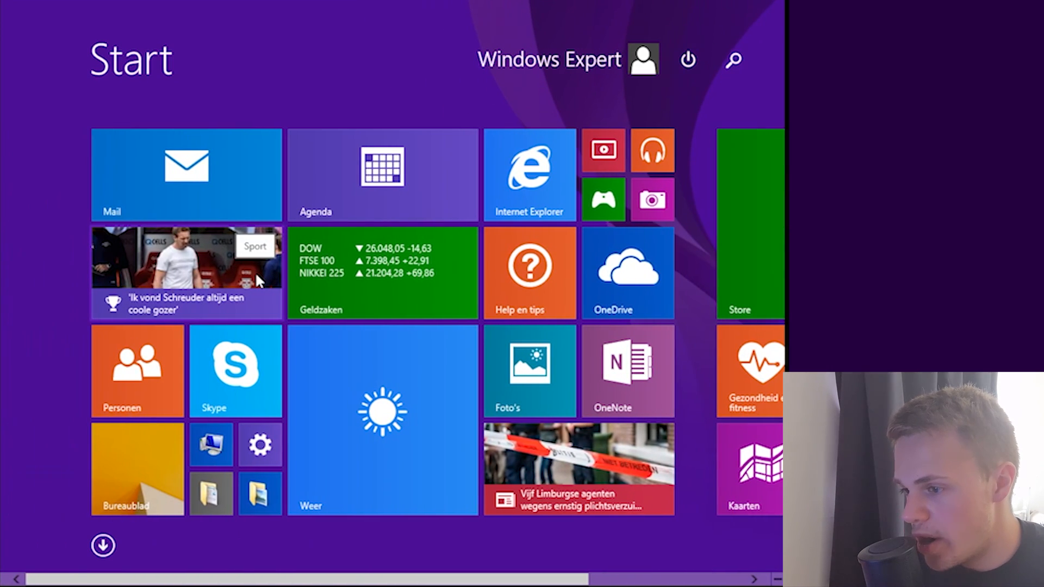
left_click(186, 174)
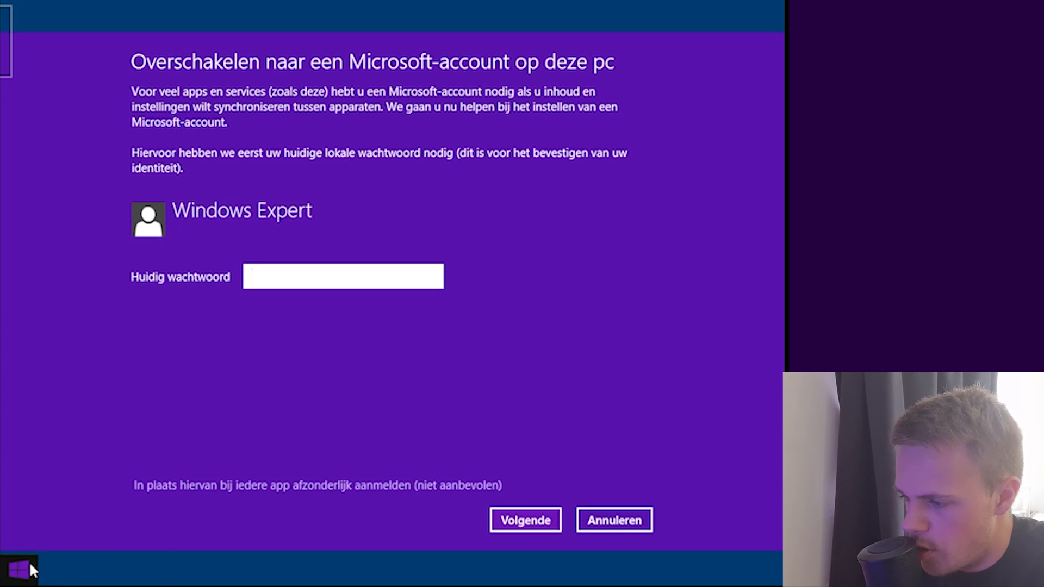
mouse_move(145, 441)
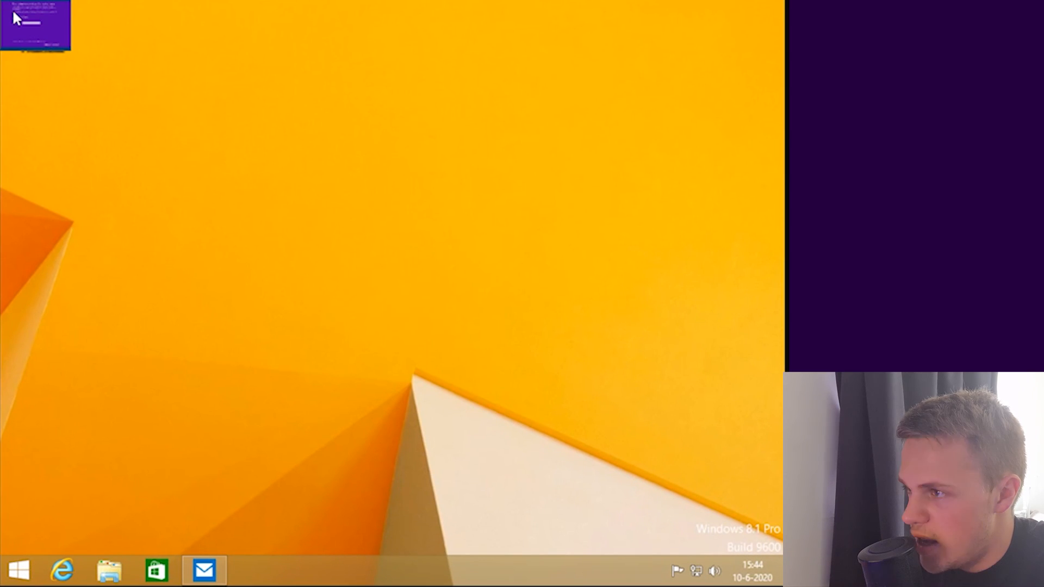
Step: Bring Mail back on screen and dismiss the Microsoft account switch prompt with Annuleren
left_click(203, 570)
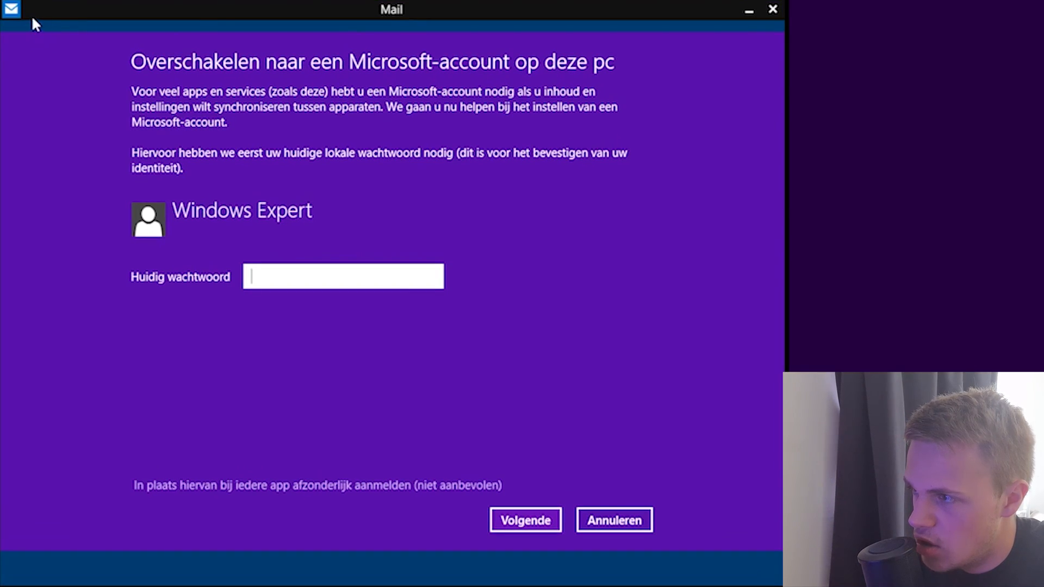
mouse_move(6, 7)
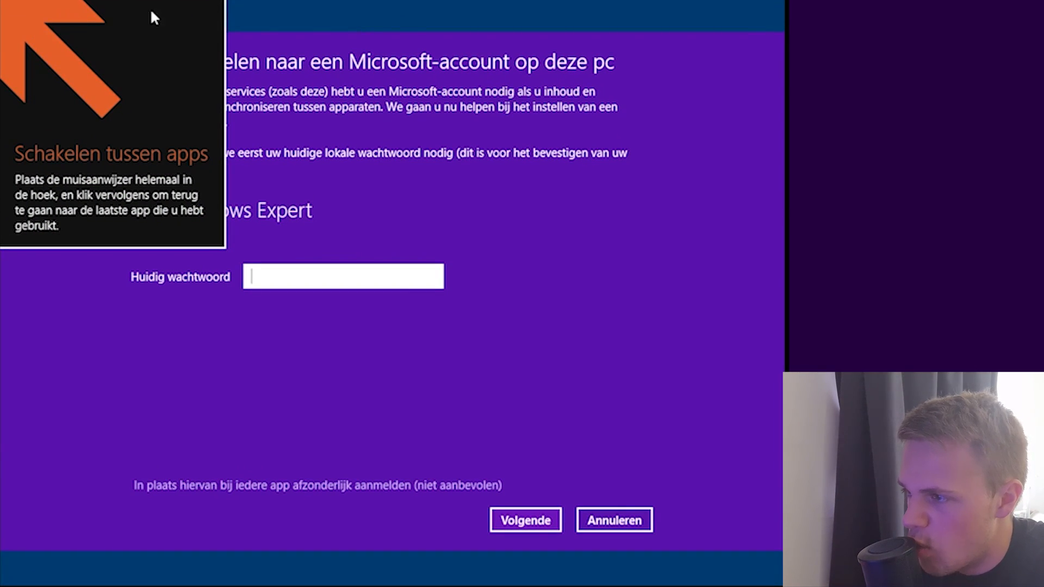
mouse_move(52, 100)
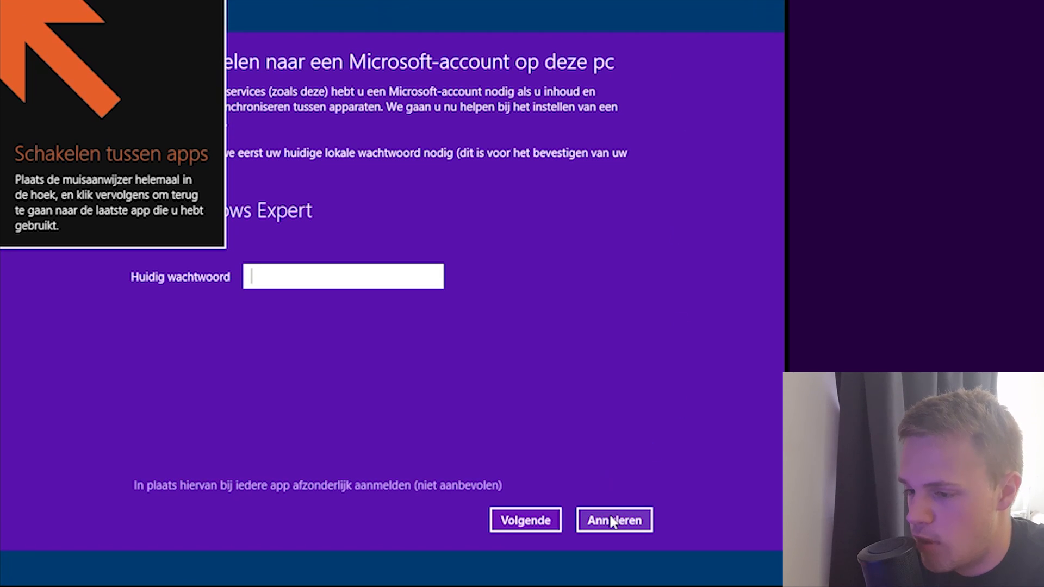
mouse_move(777, 6)
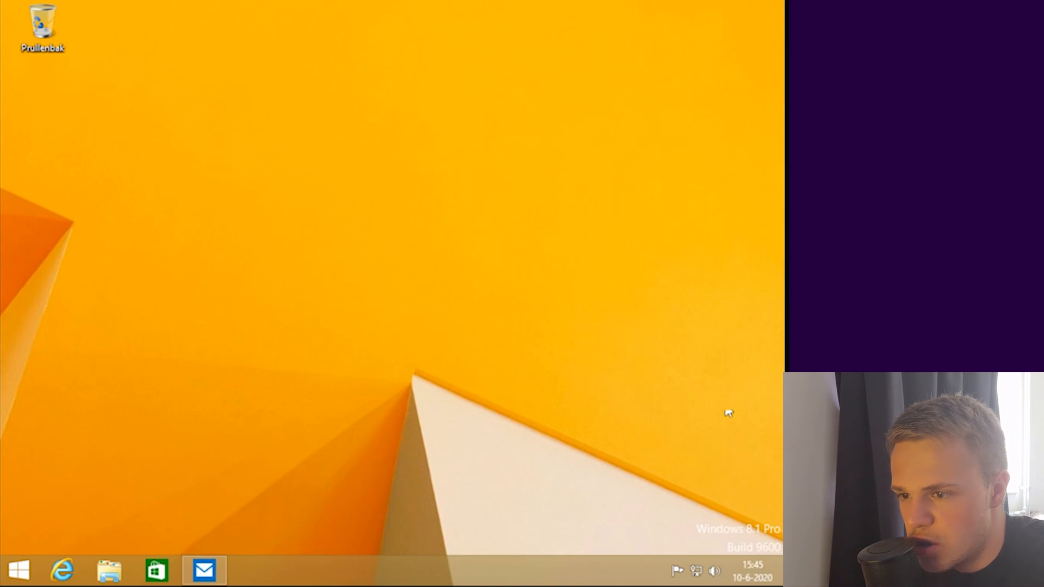
Step: Go to the desktop via Start and briefly view the Desktop folder's seven items in File Explorer
left_click(20, 569)
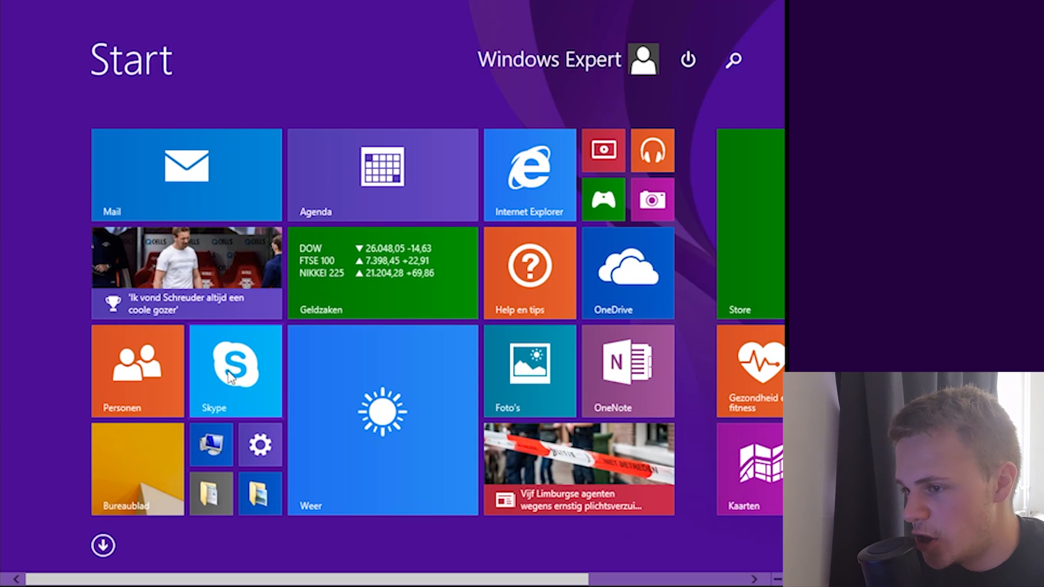
mouse_move(188, 361)
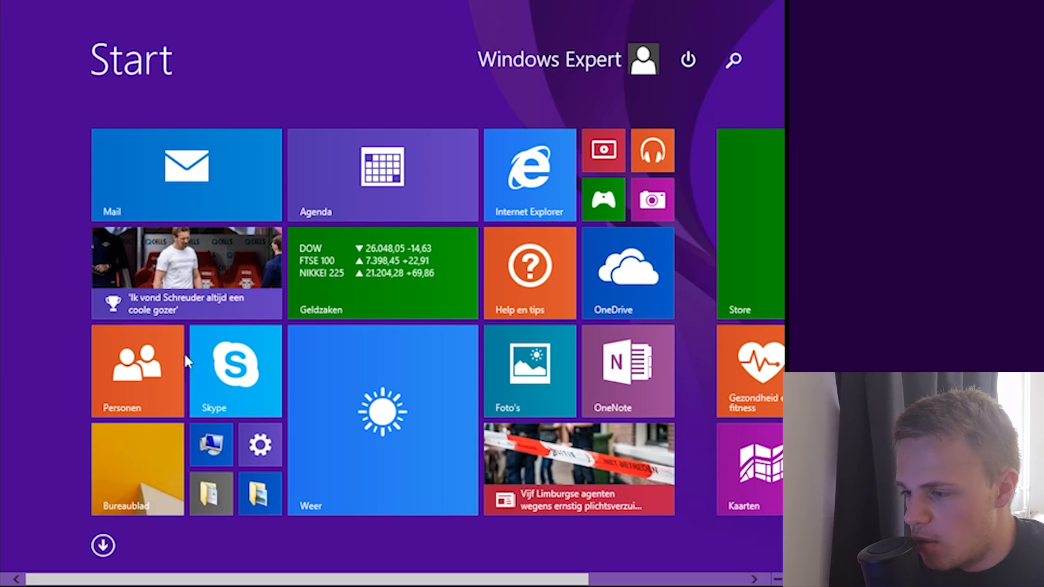
mouse_move(127, 523)
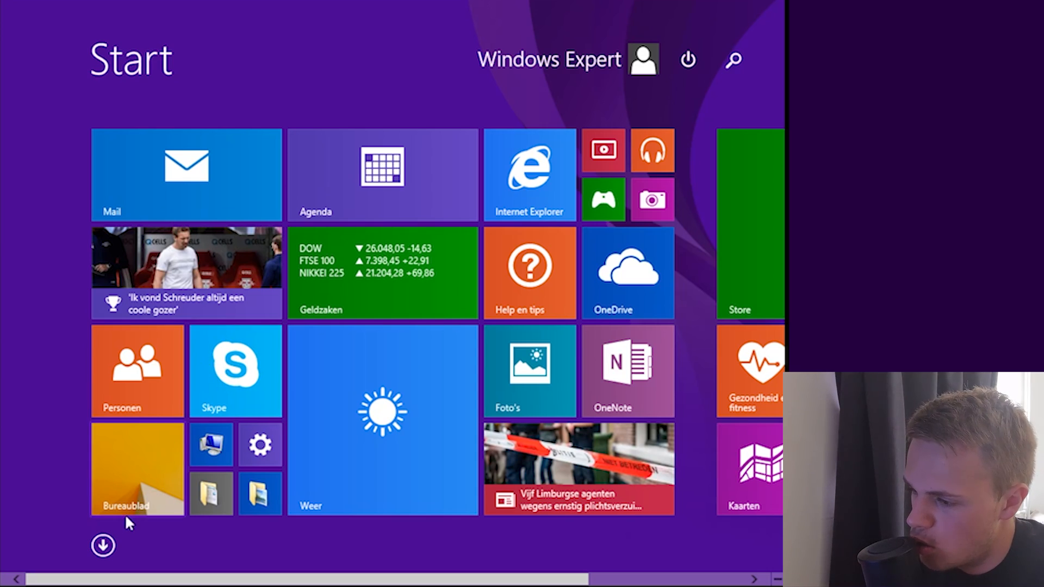
mouse_move(212, 445)
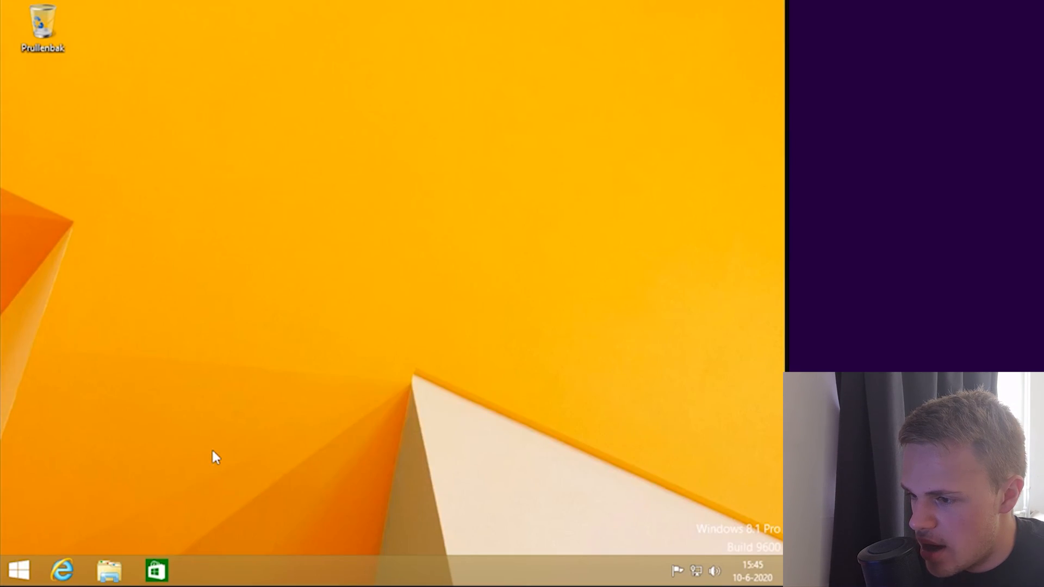
left_click(107, 571)
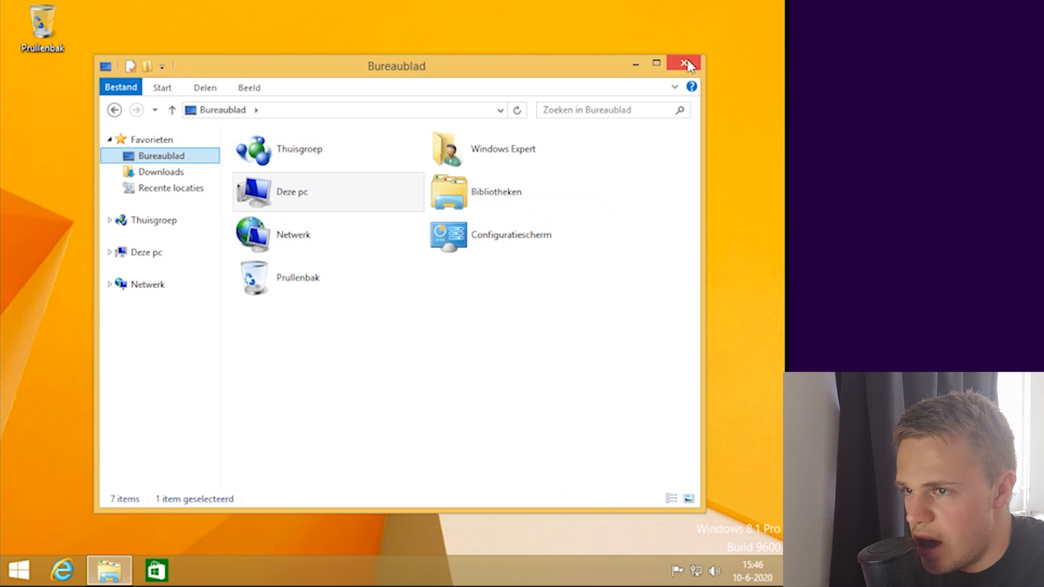
left_click(602, 110)
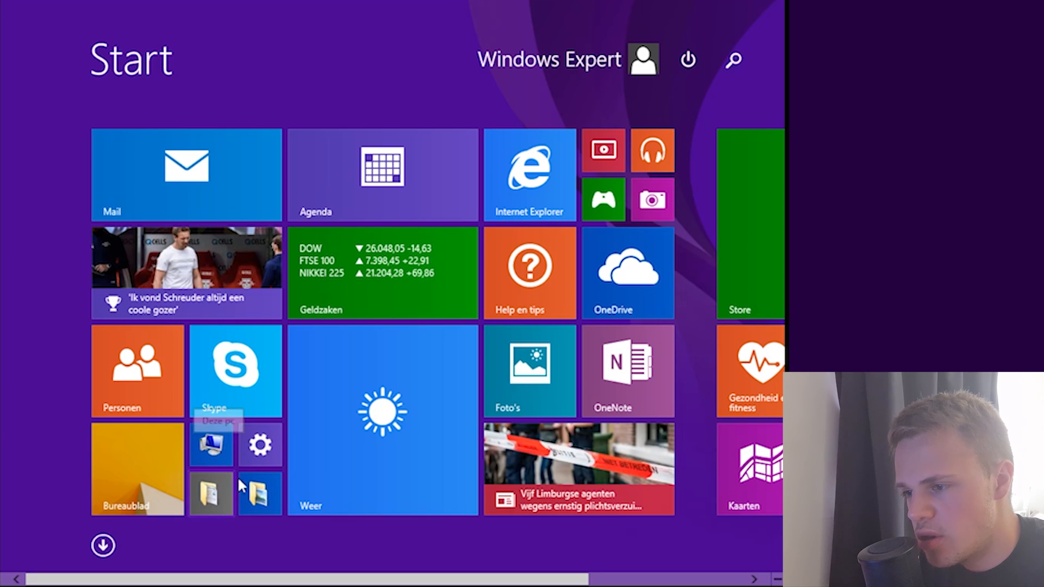
Step: Launch PC settings and view the PC and devices display options
left_click(259, 444)
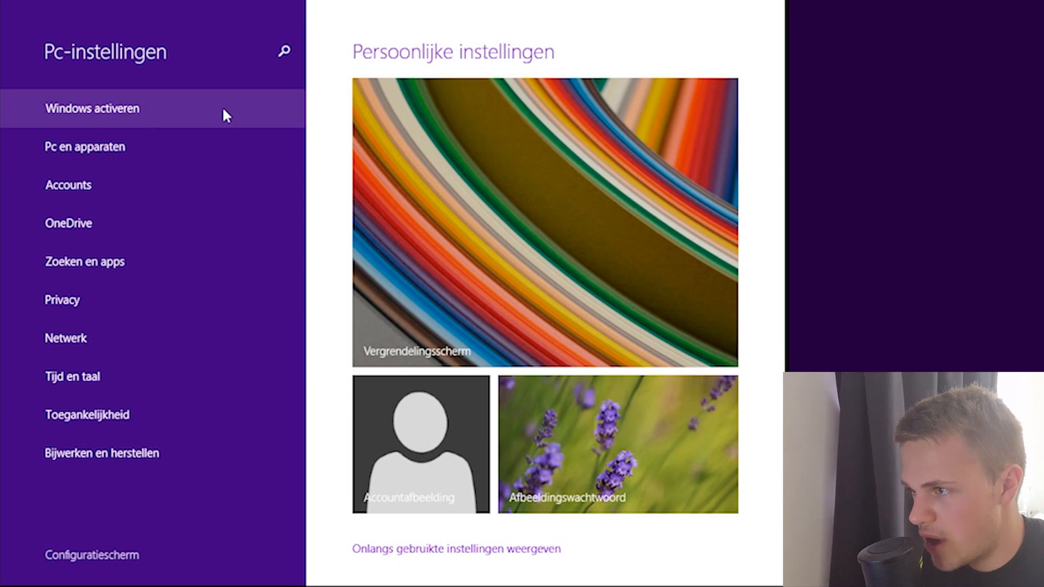
left_click(92, 108)
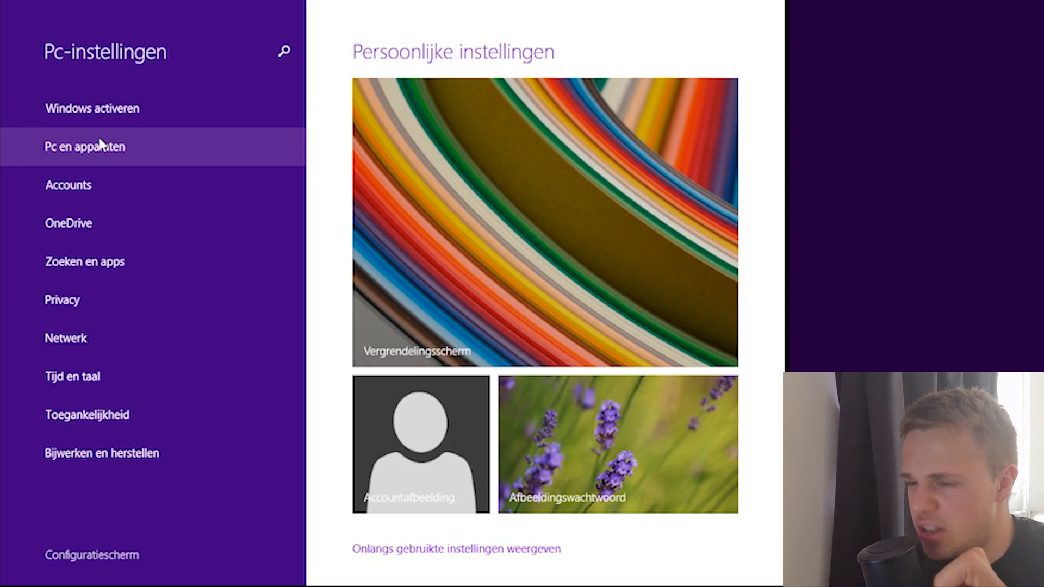
left_click(84, 146)
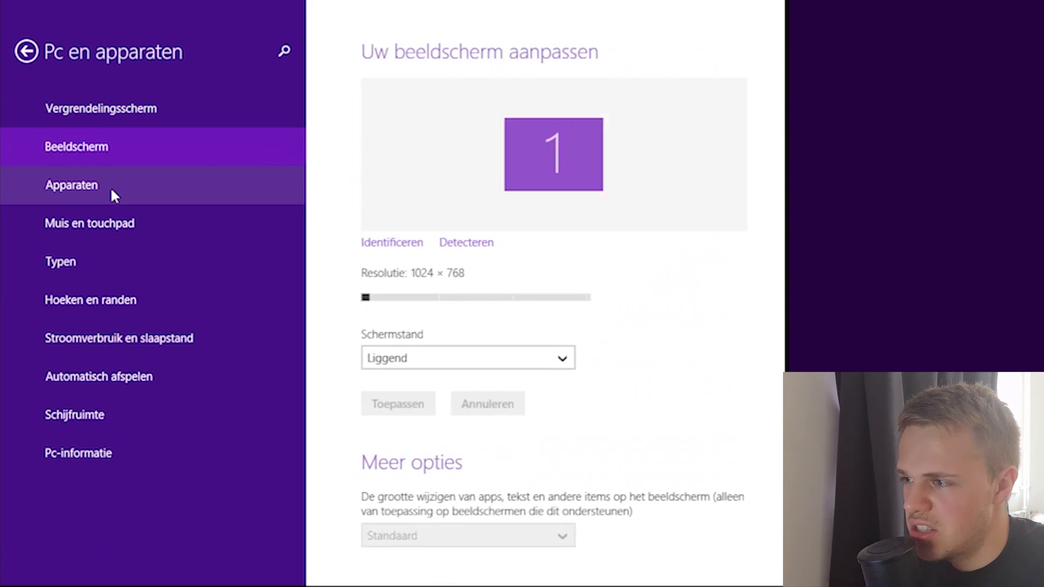
Step: Return to the settings overview, then put PC settings away to reveal the desktop
left_click(25, 52)
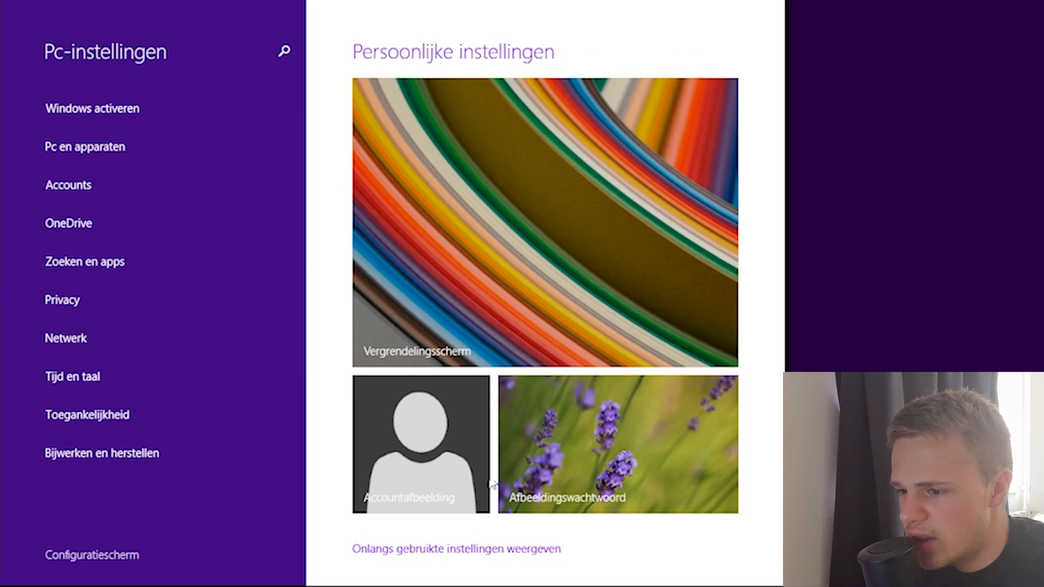
left_click(284, 51)
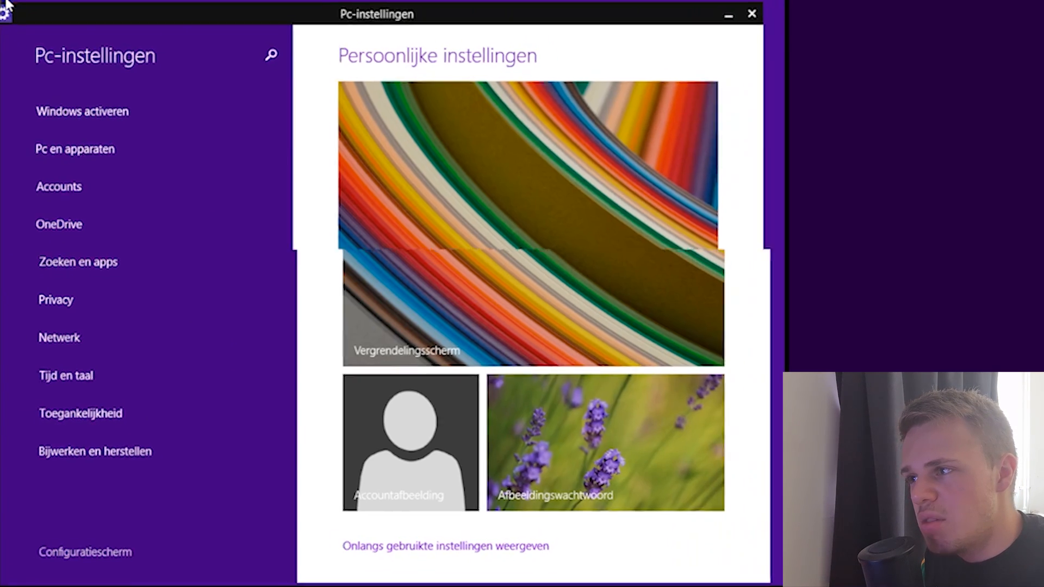
left_click(752, 13)
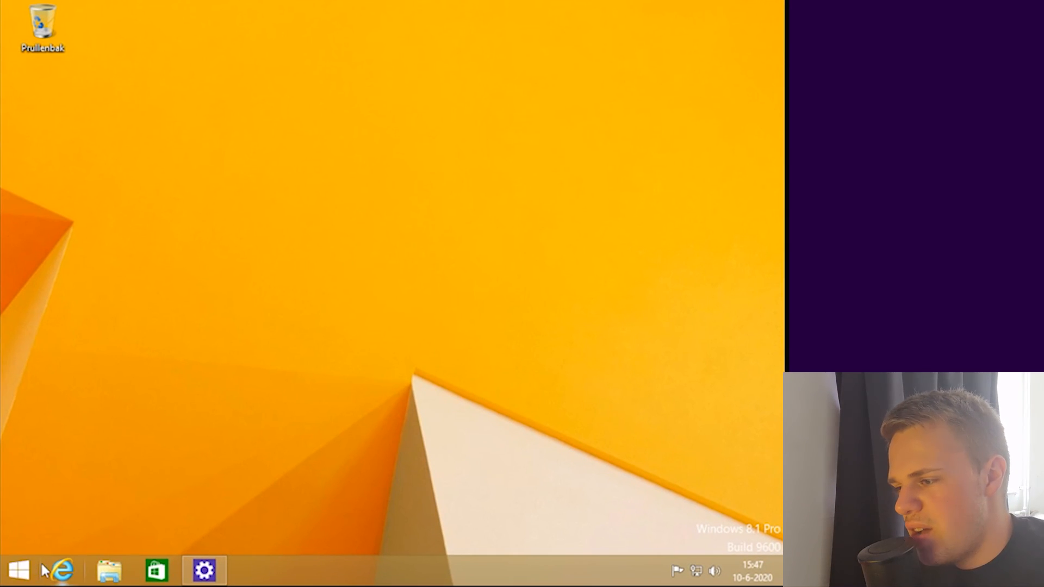
Step: Switch from Start to the desktop and show This PC with its six folders and C: drive in File Explorer
left_click(19, 570)
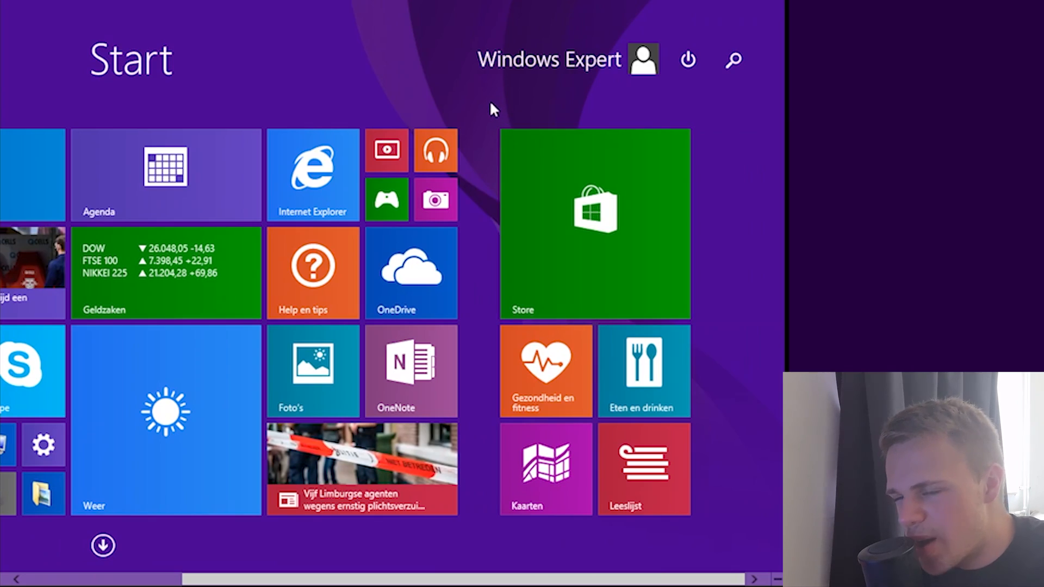
scroll("left", 3)
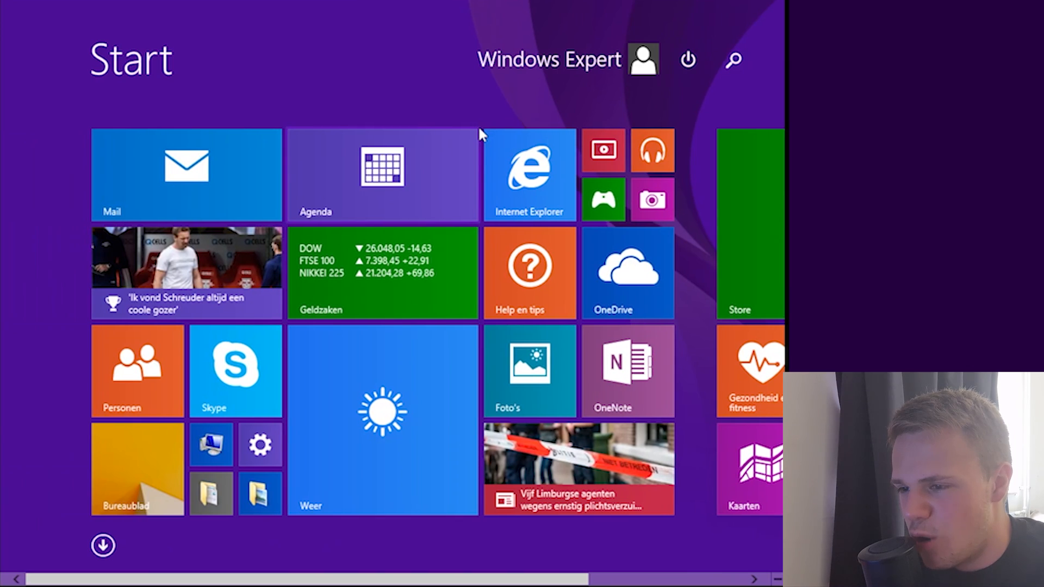
mouse_move(419, 213)
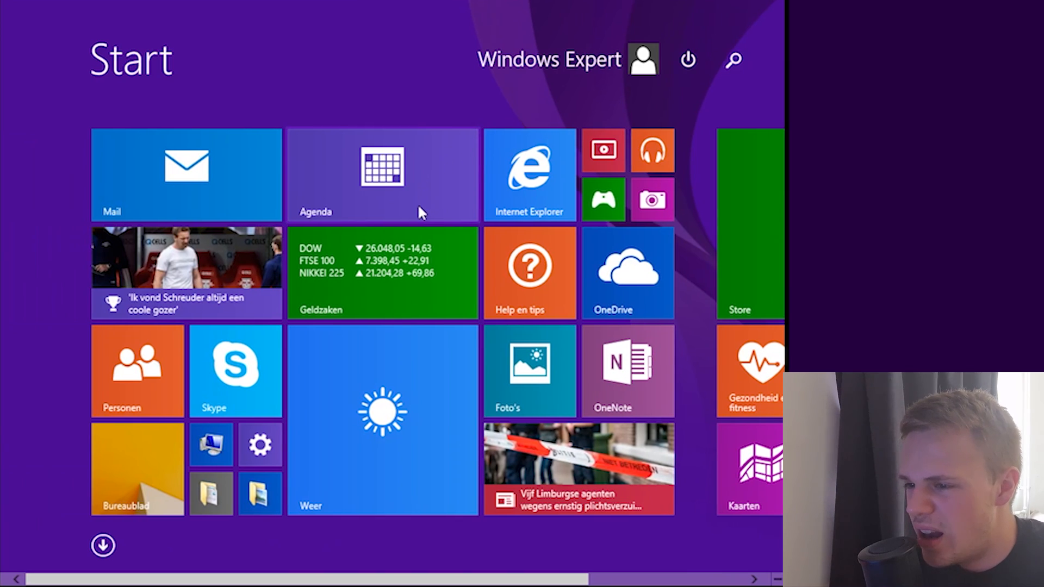
mouse_move(426, 222)
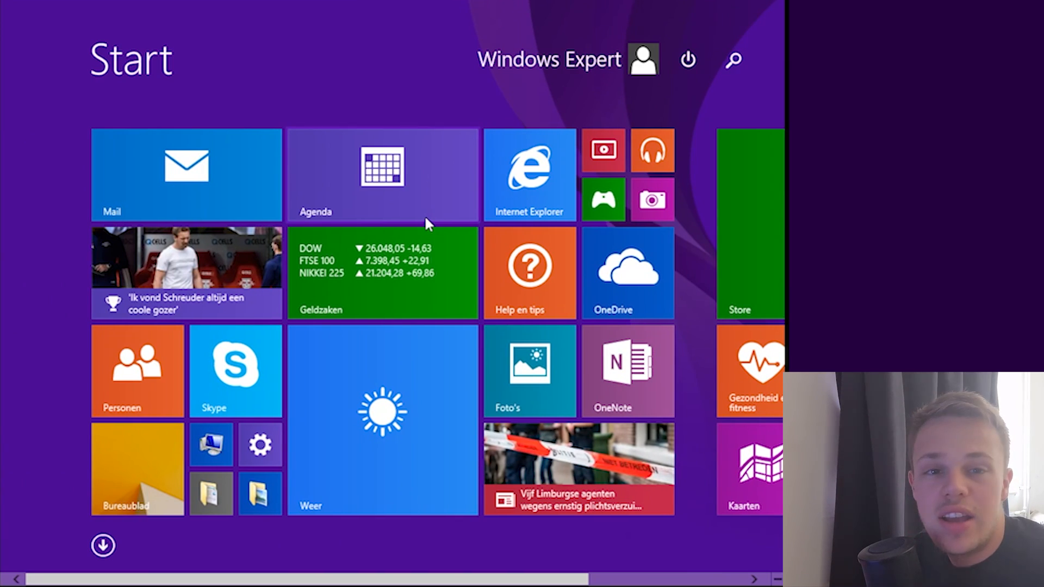
mouse_move(345, 120)
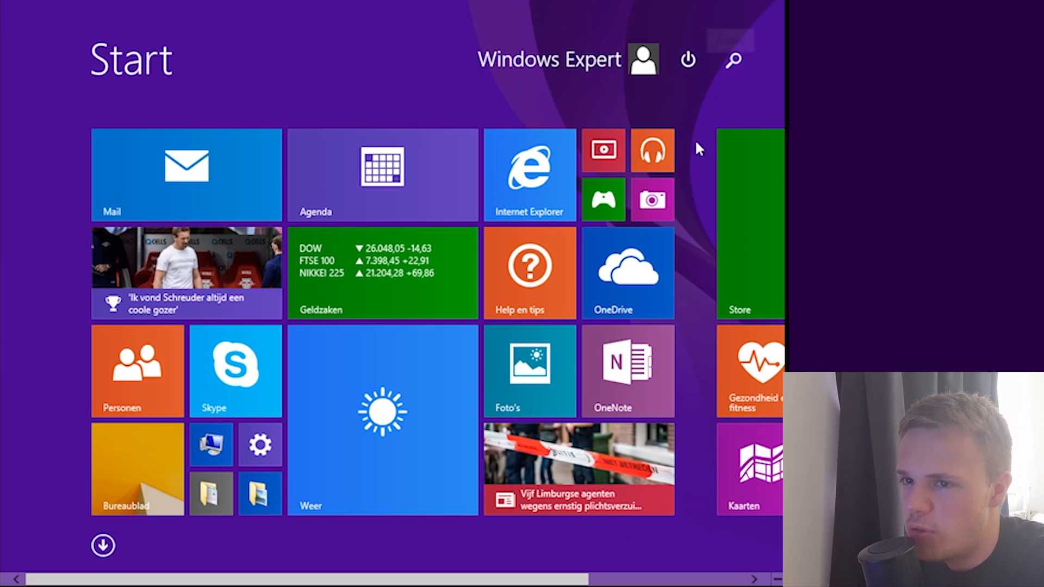
left_click(258, 445)
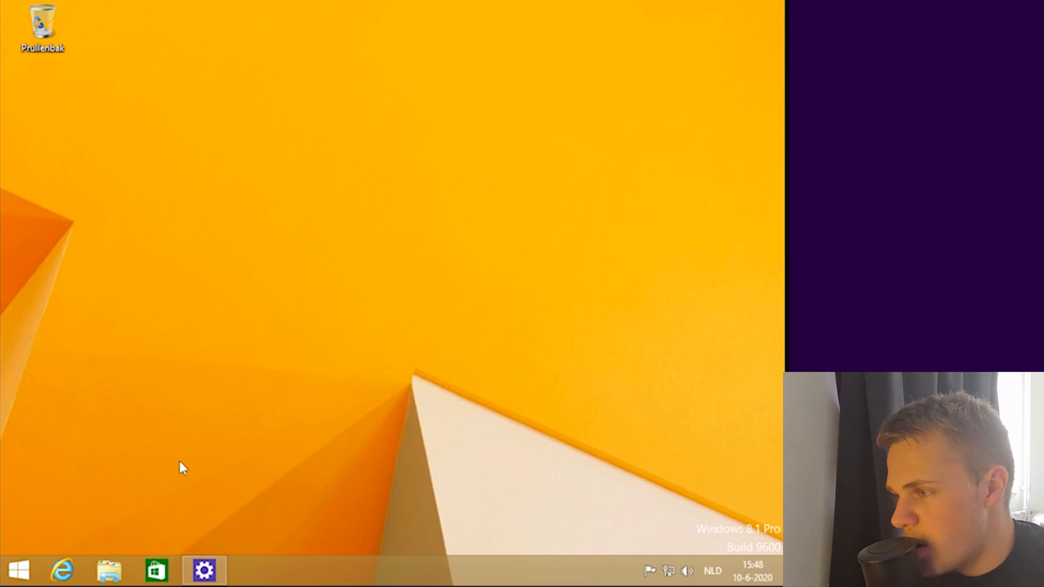
left_click(203, 570)
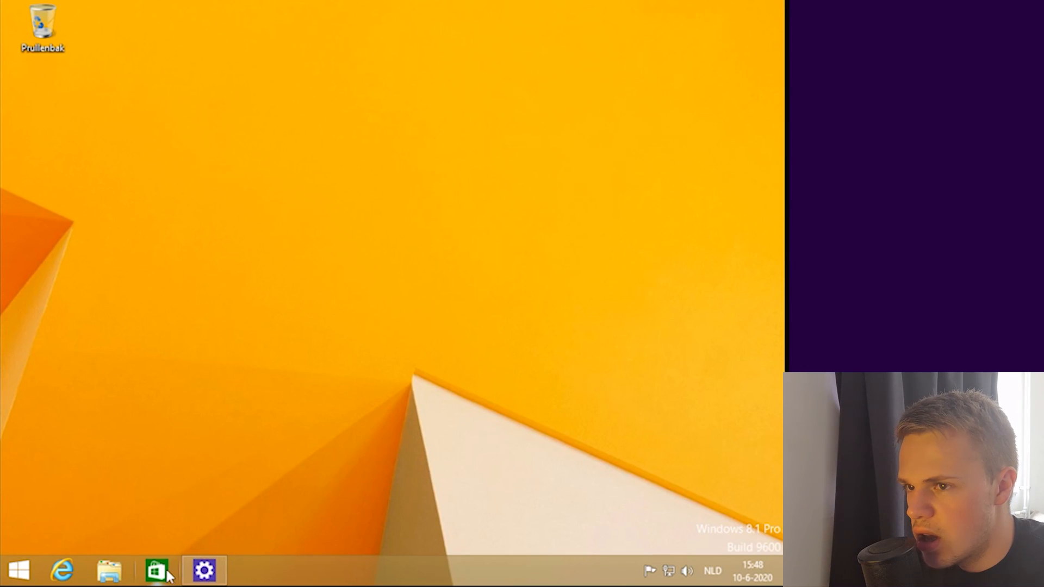
left_click(108, 571)
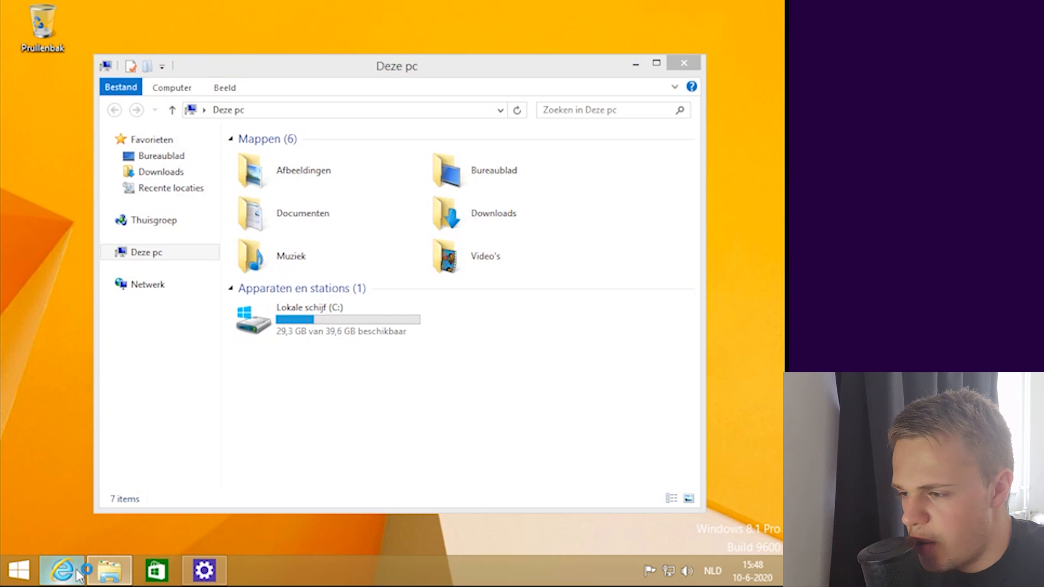
Step: Launch Internet Explorer on the MSN homepage, then return to the Start screen
left_click(61, 571)
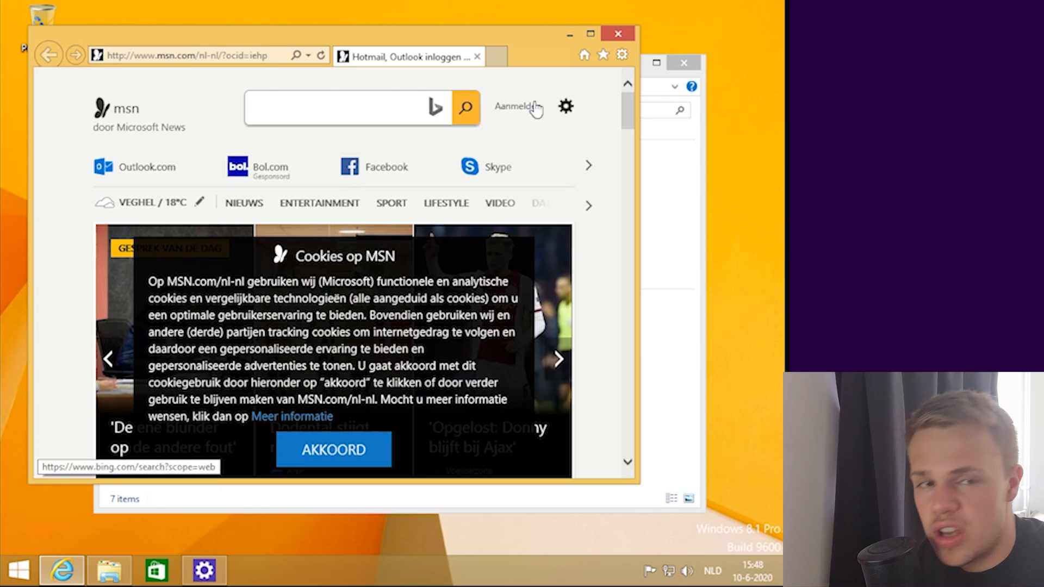
left_click(589, 34)
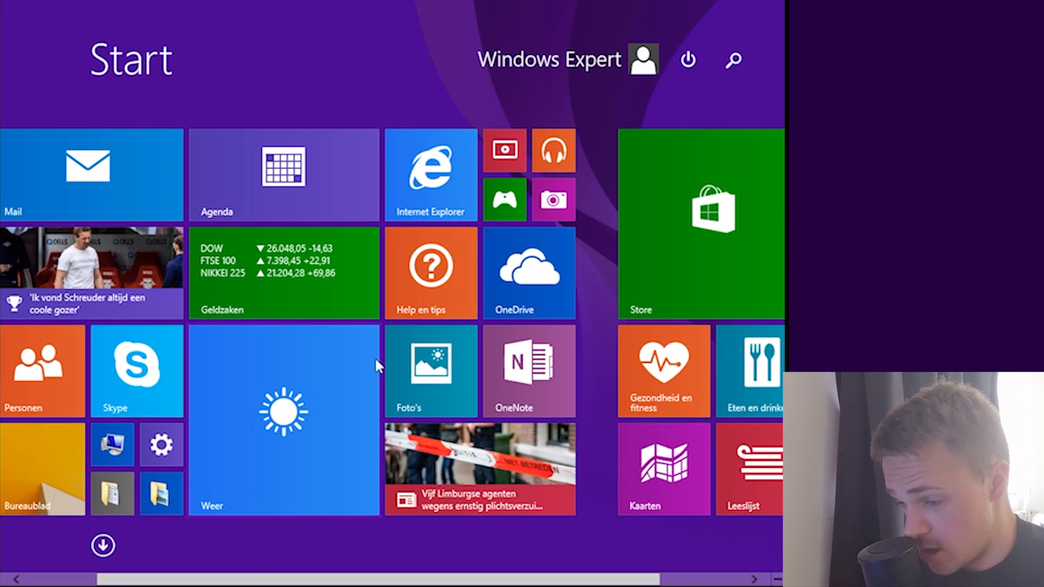
mouse_move(482, 165)
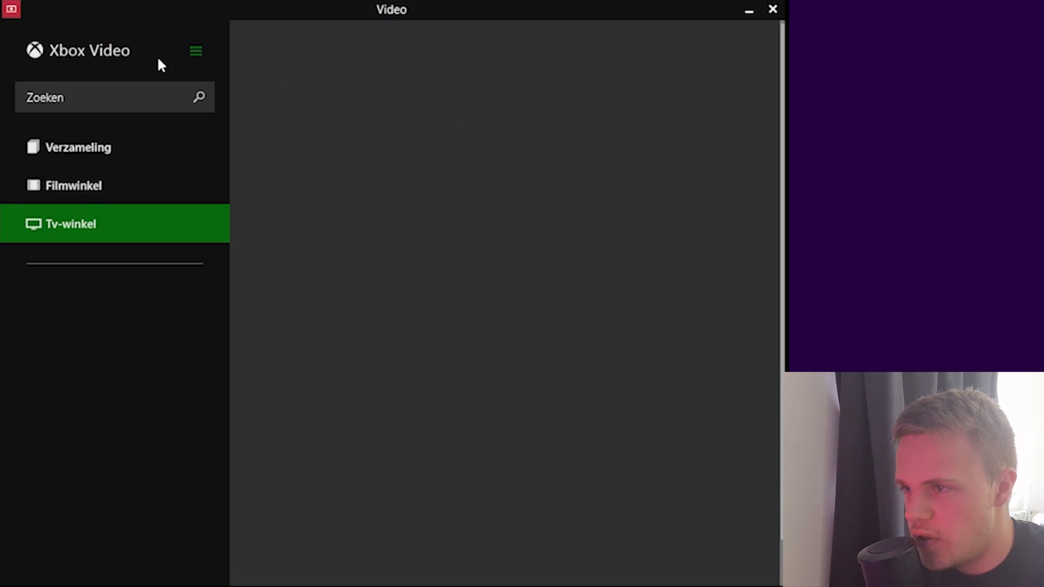
Step: Leave Xbox Video for the desktop, launch the Camera app, and return to the Start screen
left_click(772, 9)
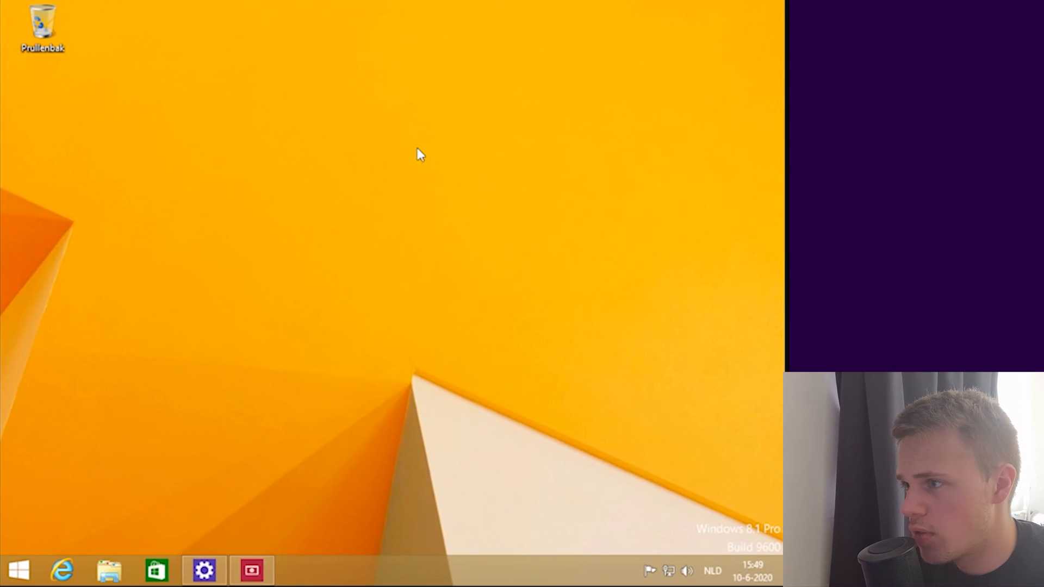
left_click(19, 571)
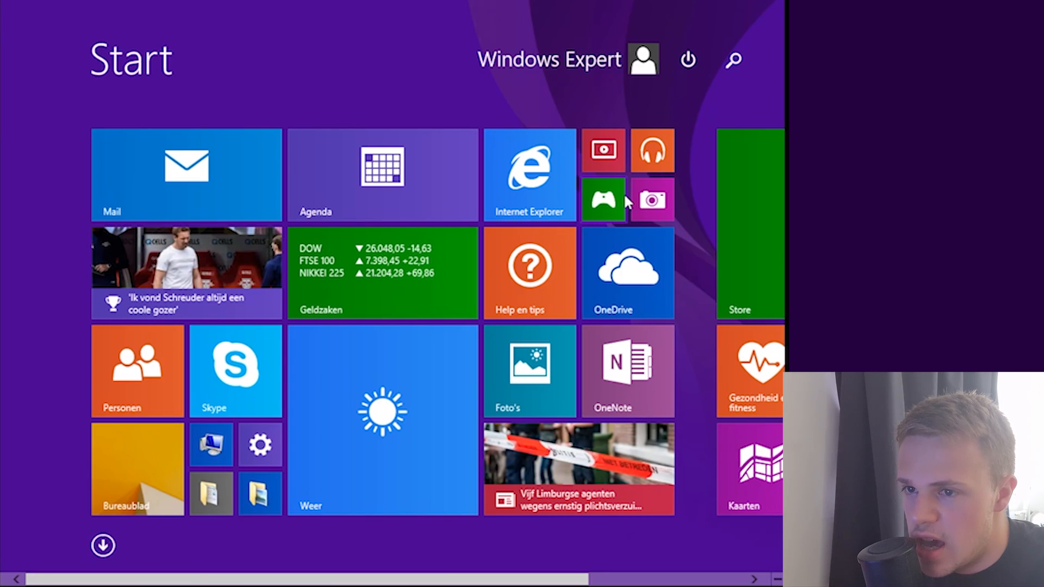
left_click(651, 200)
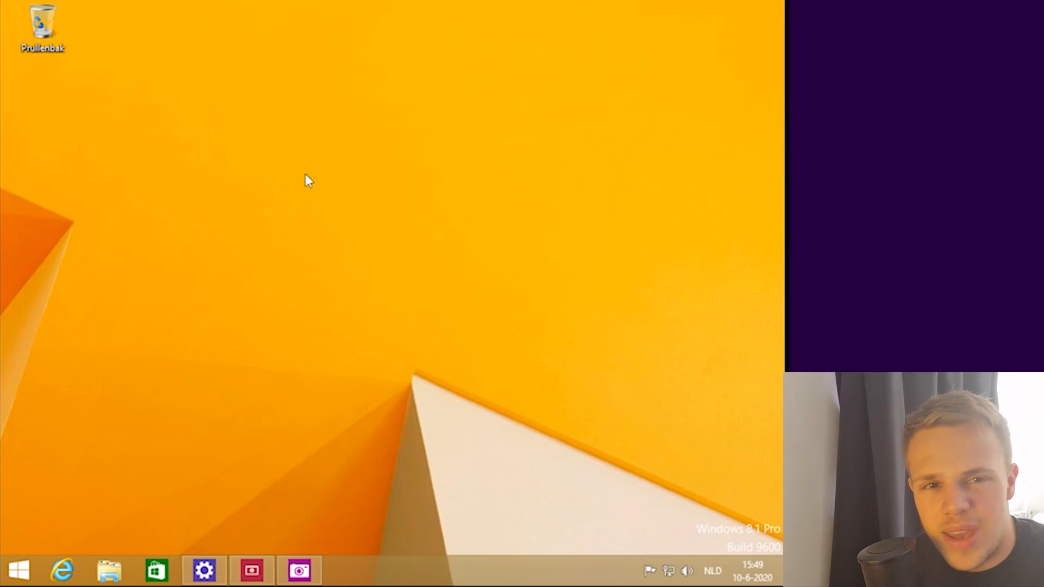
mouse_move(212, 547)
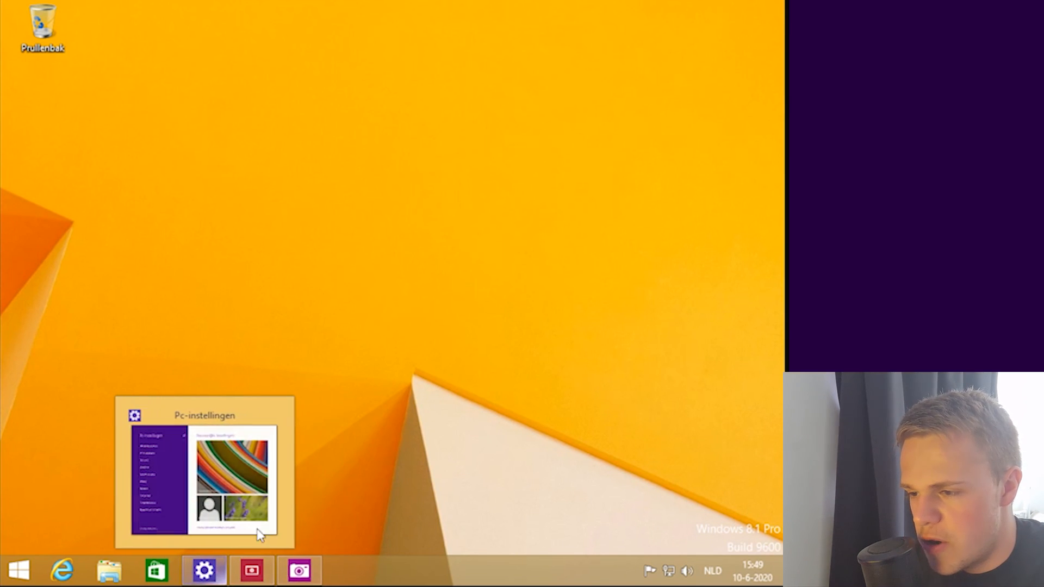
left_click(18, 570)
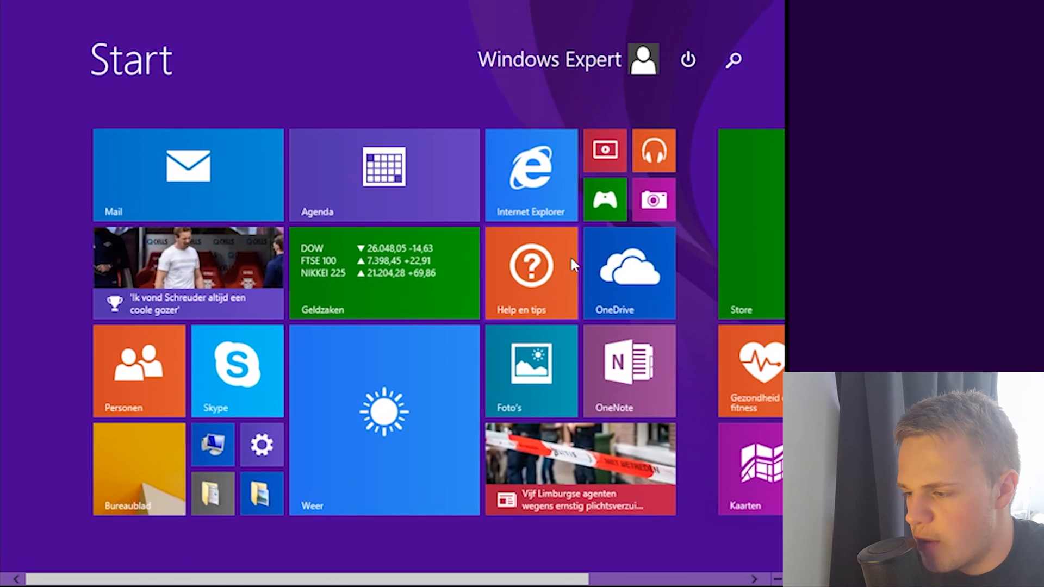
scroll("right", 3)
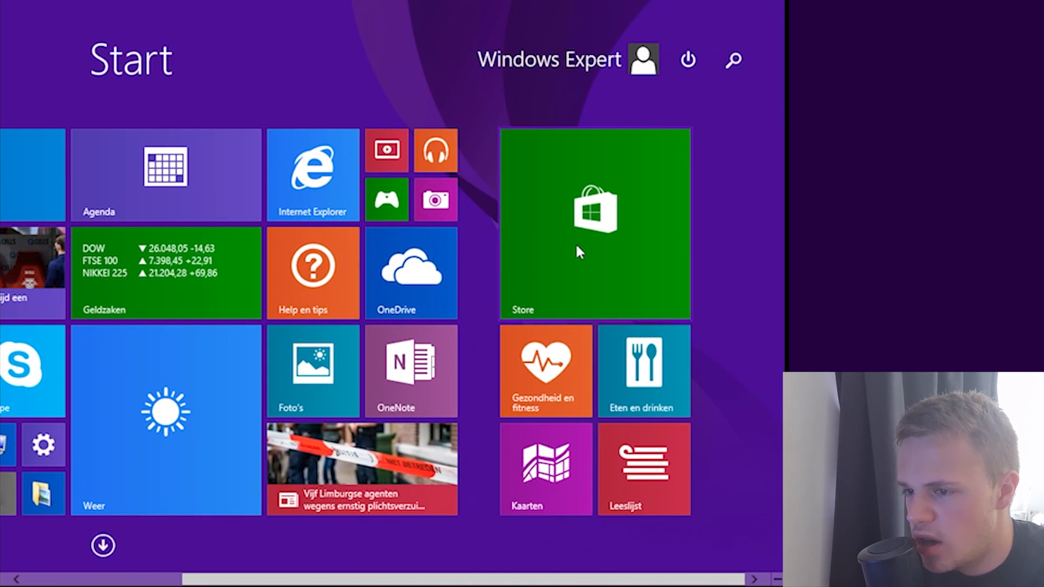
mouse_move(558, 266)
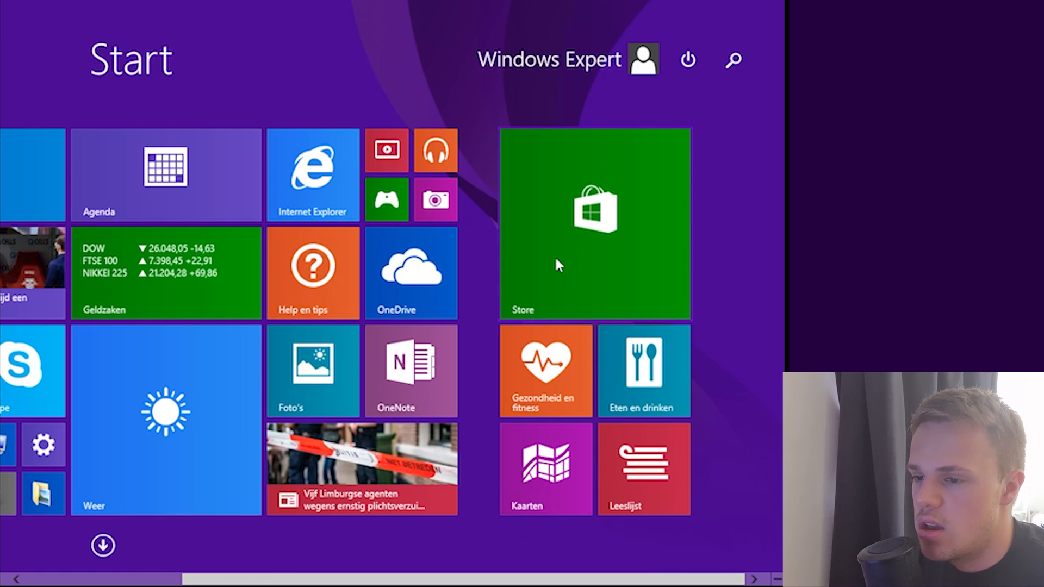
mouse_move(551, 259)
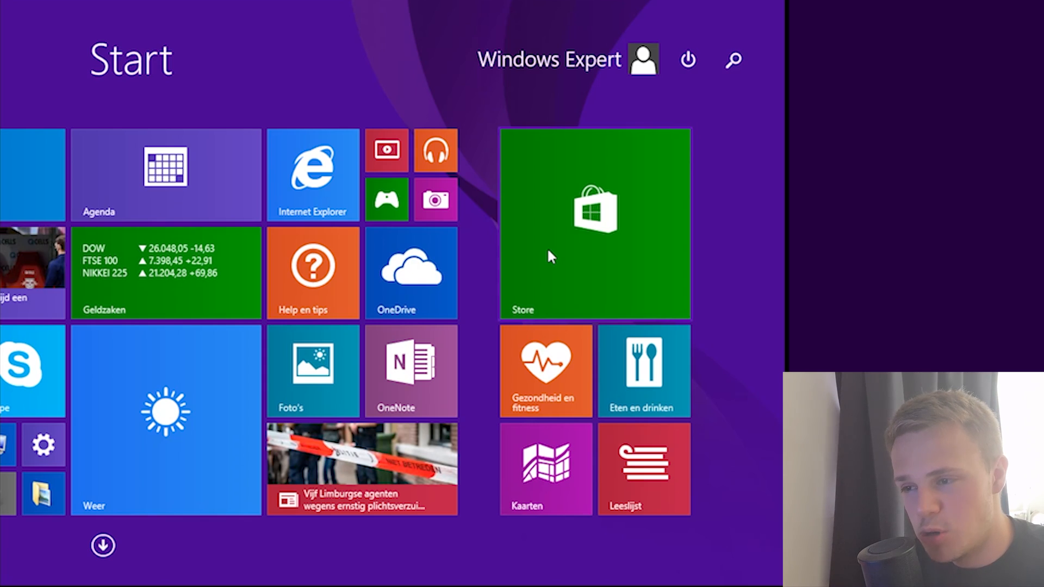
Step: In the Store's 'nostalgic' results, view the Old Windows Versions page and choose Installeren
left_click(592, 223)
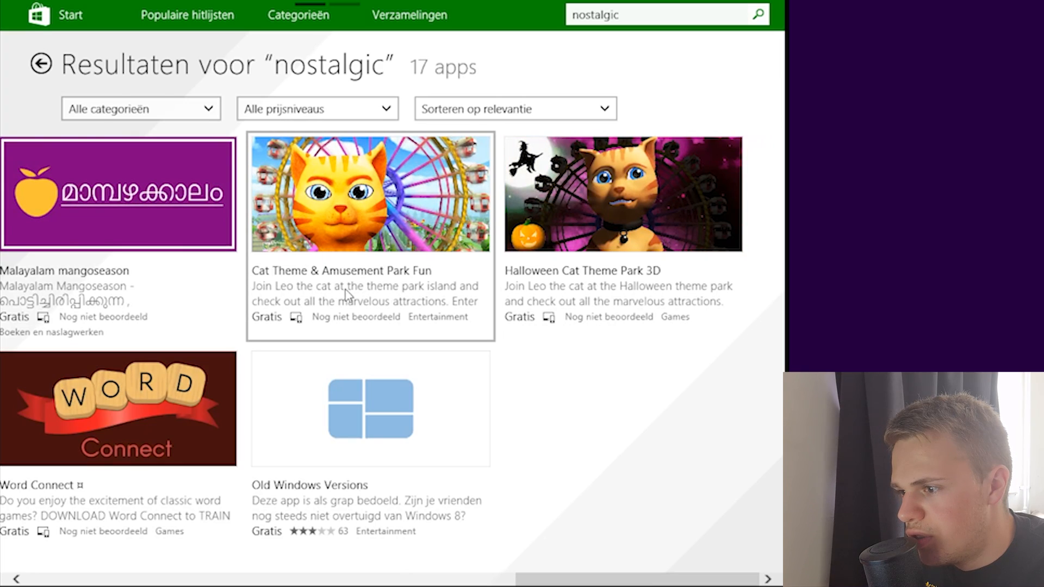
left_click(370, 409)
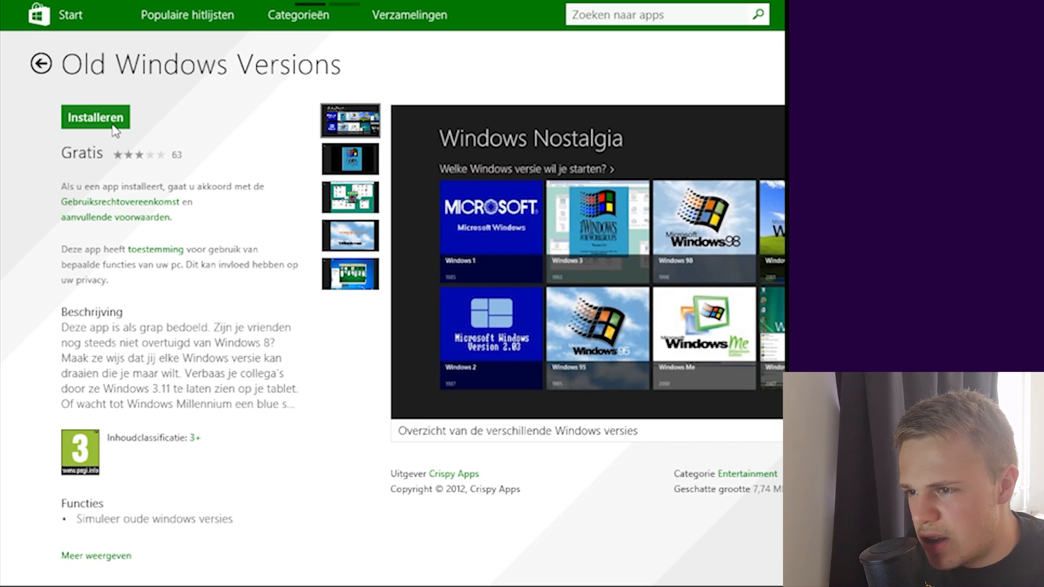
left_click(95, 118)
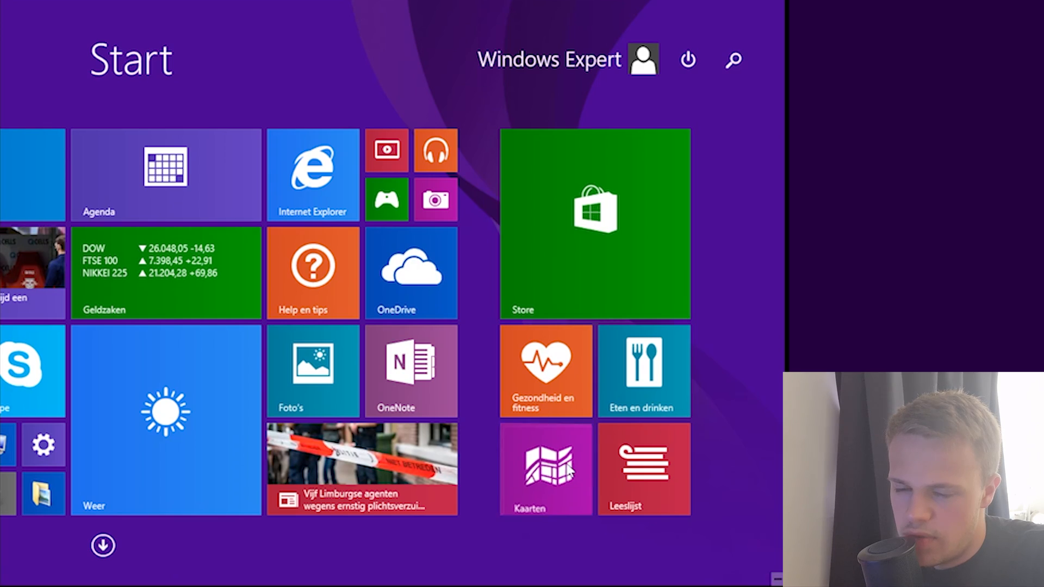
Step: Search YouTube for 'windows' in Internet Explorer and open the bluescreen video uploader's channel
left_click(545, 469)
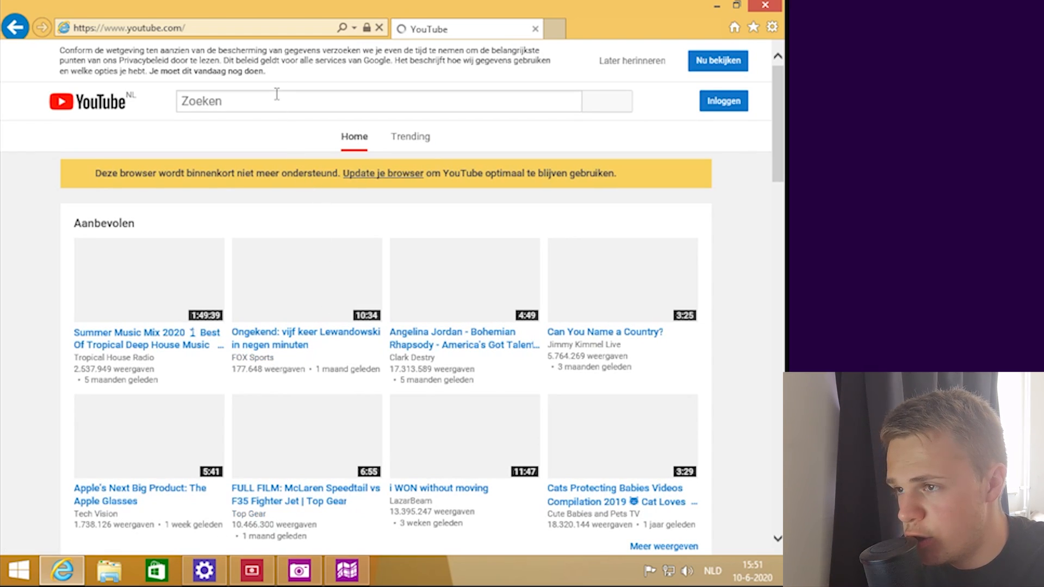
type("windows")
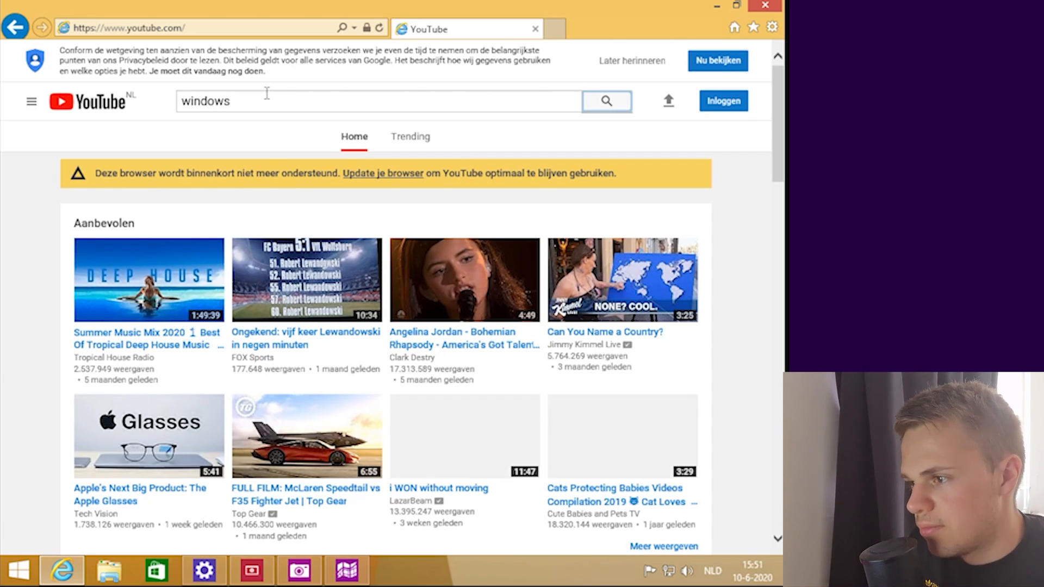
left_click(605, 100)
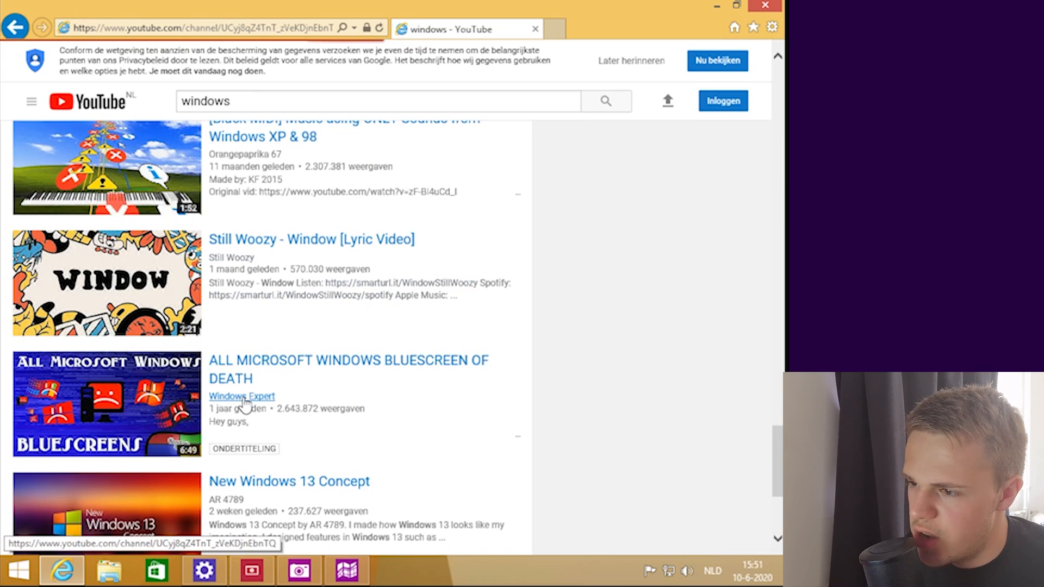
left_click(241, 395)
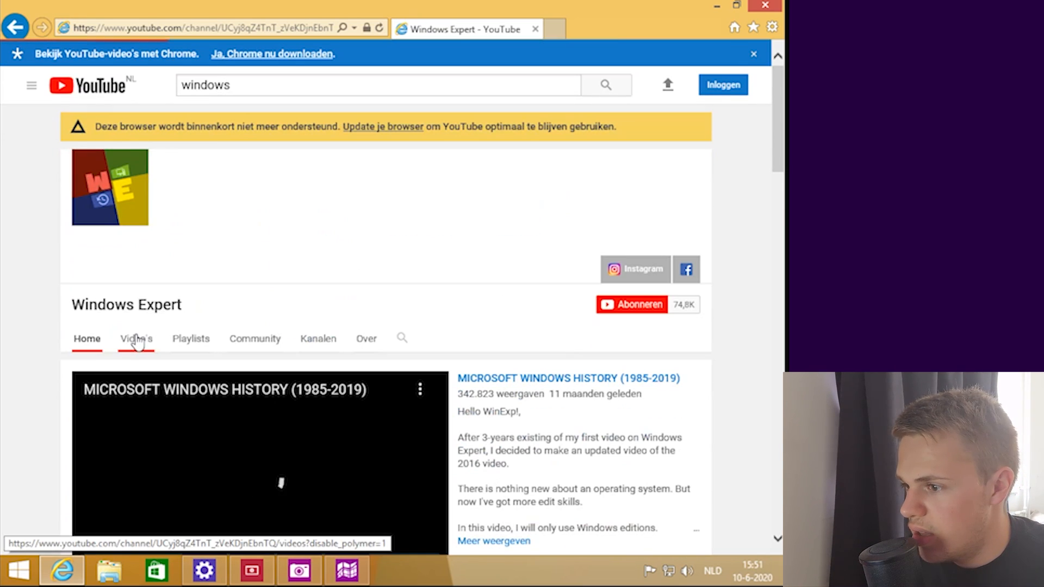
left_click(19, 571)
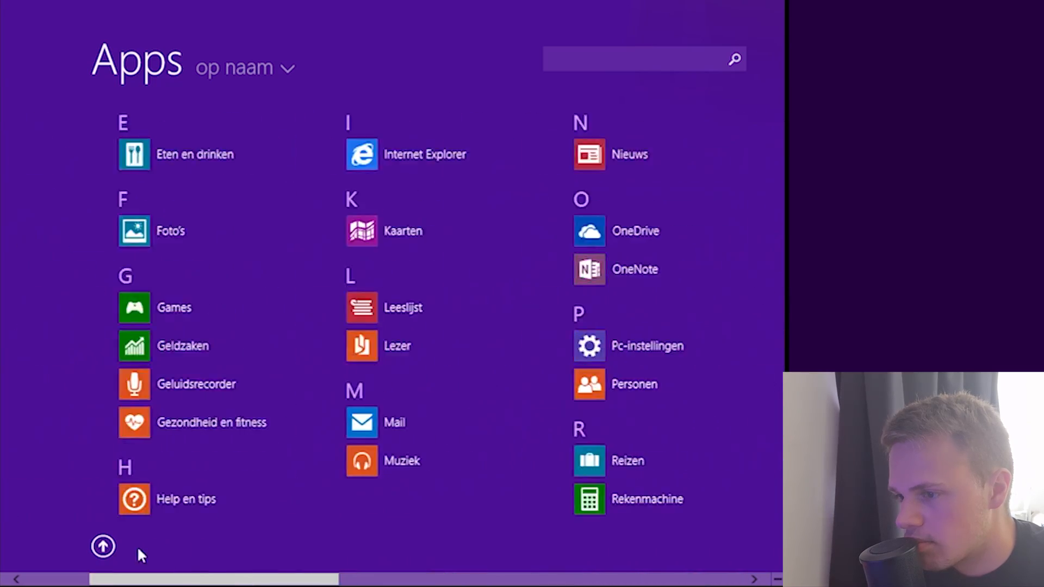
Step: Launch Paint from the Apps list, close it, and scroll Apps to the Accessoires group
left_click(102, 545)
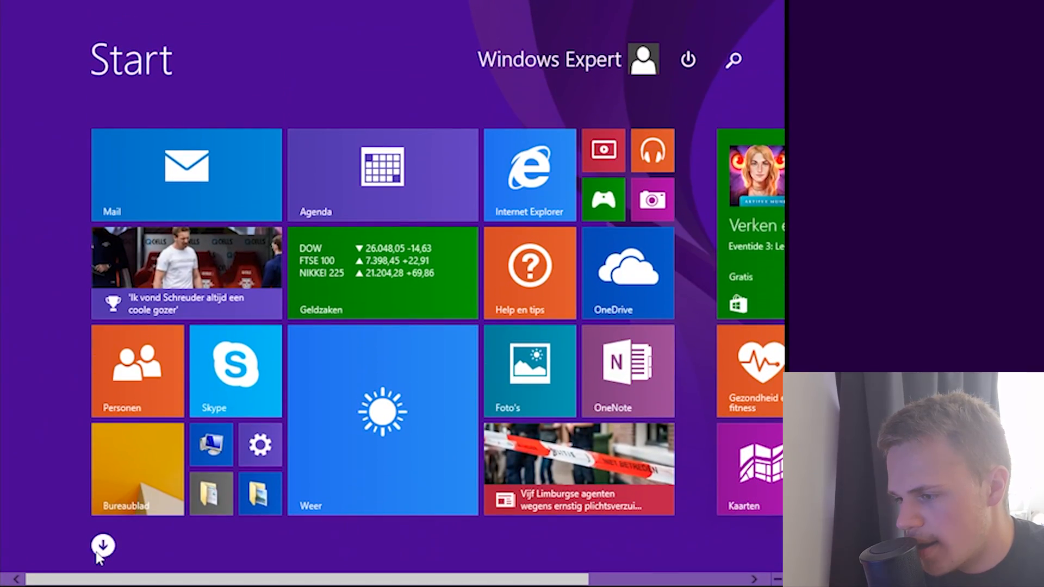
left_click(102, 548)
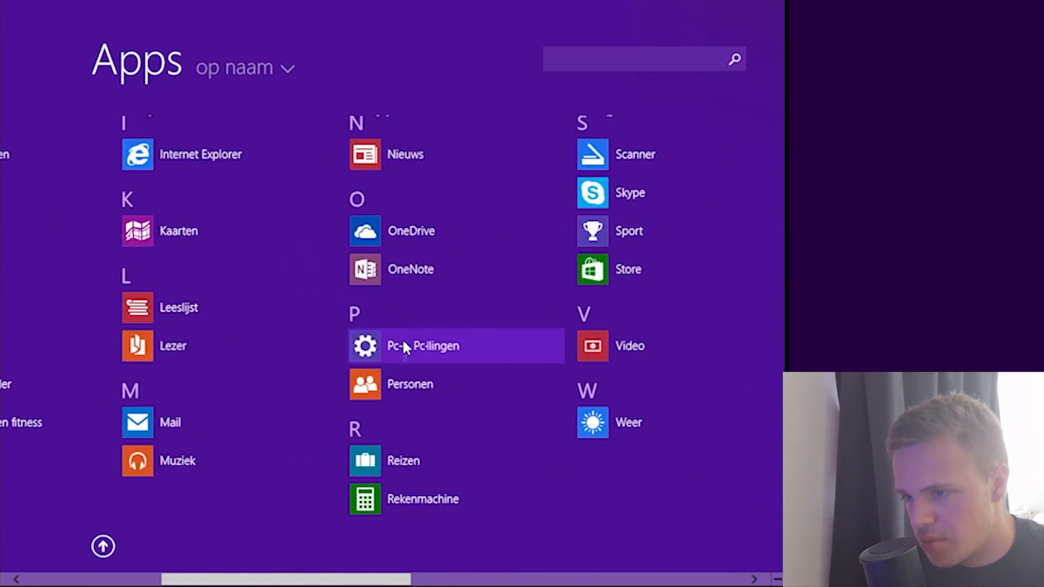
scroll("right", 3)
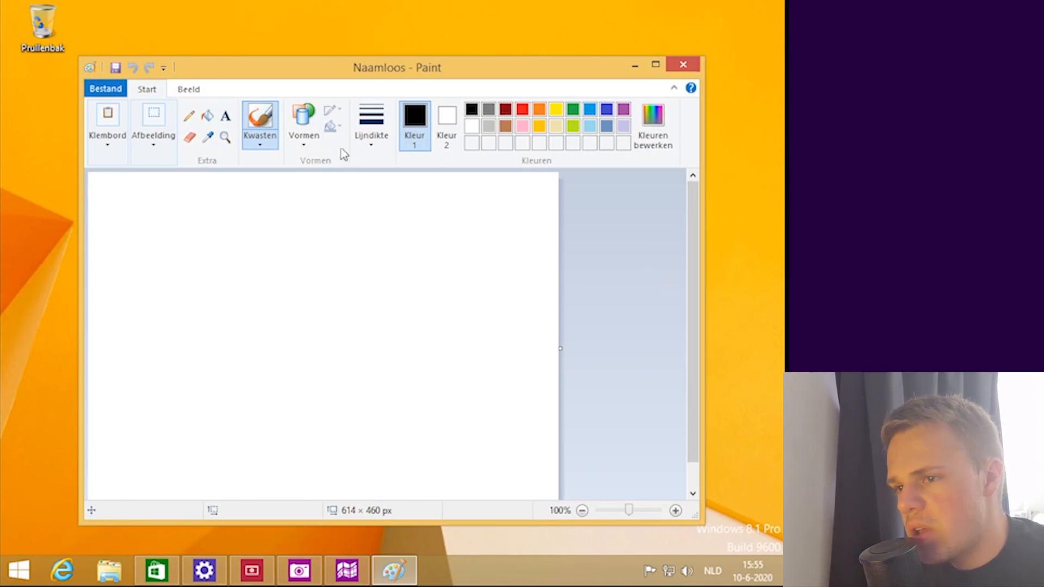
left_click(303, 123)
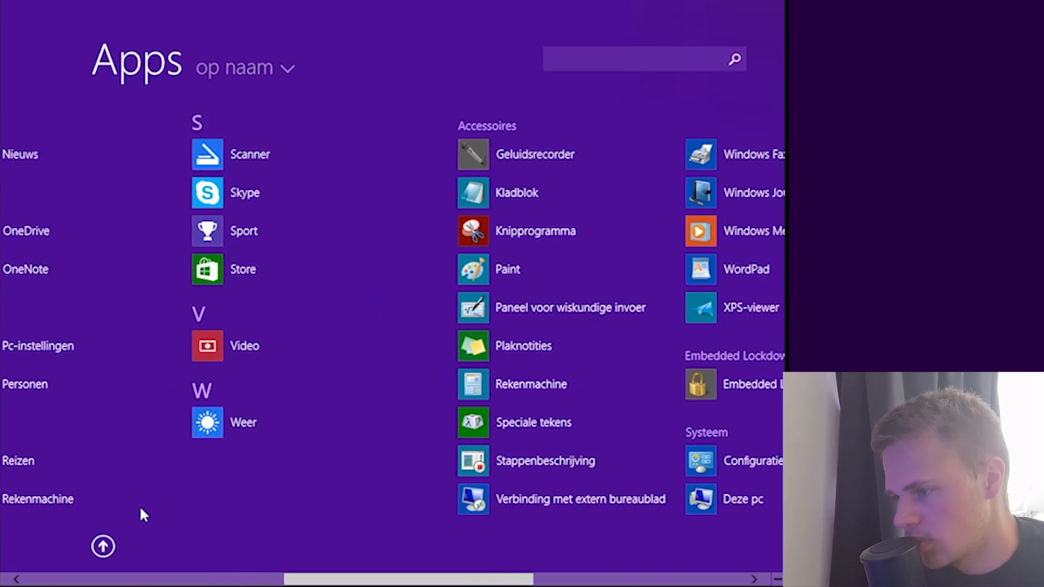
Step: Finish Media Player's first-run setup with Aangepaste instellingen to reach the empty music library
scroll("right", 3)
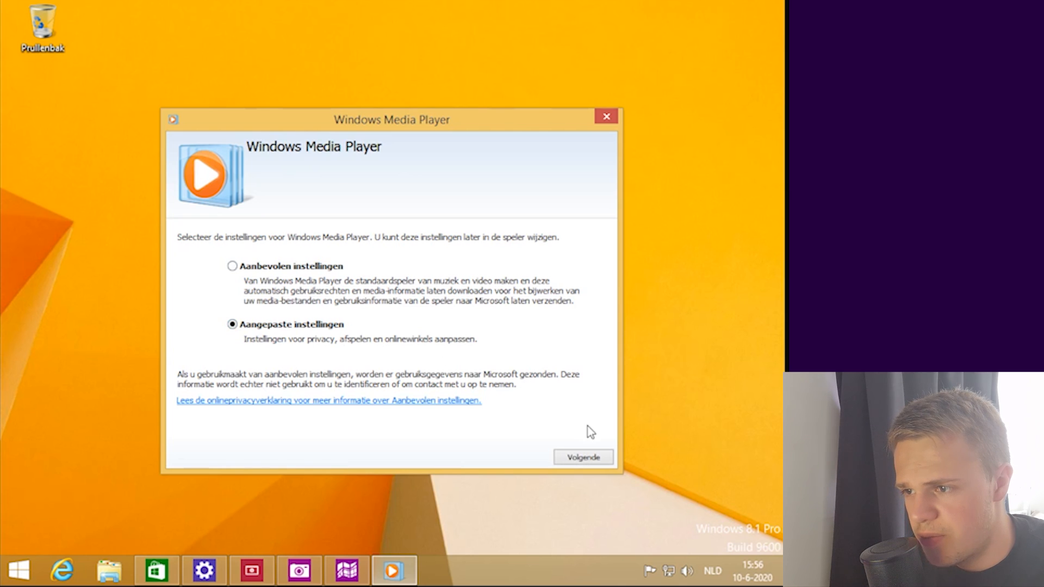
left_click(582, 457)
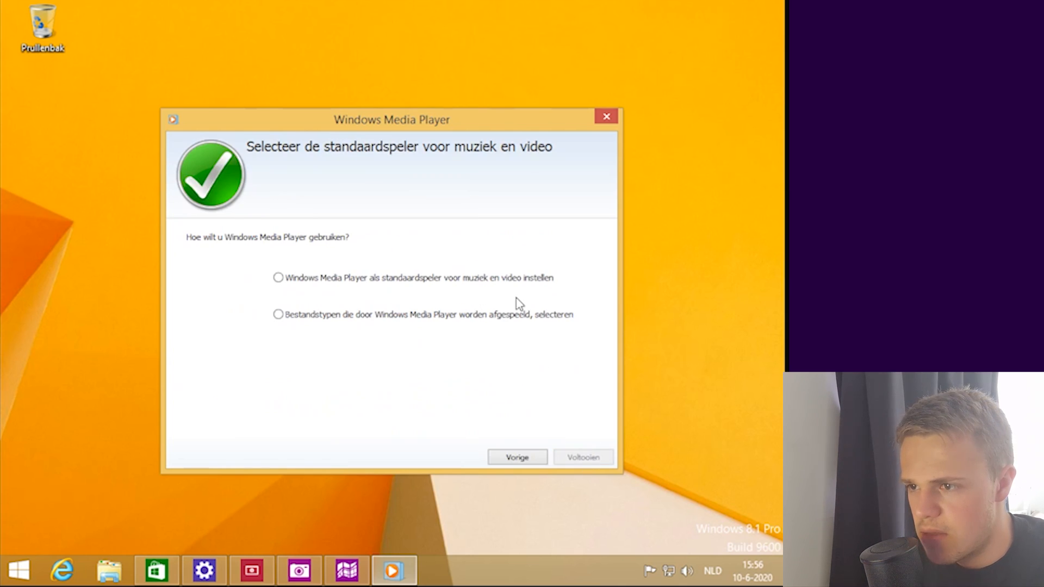
left_click(581, 458)
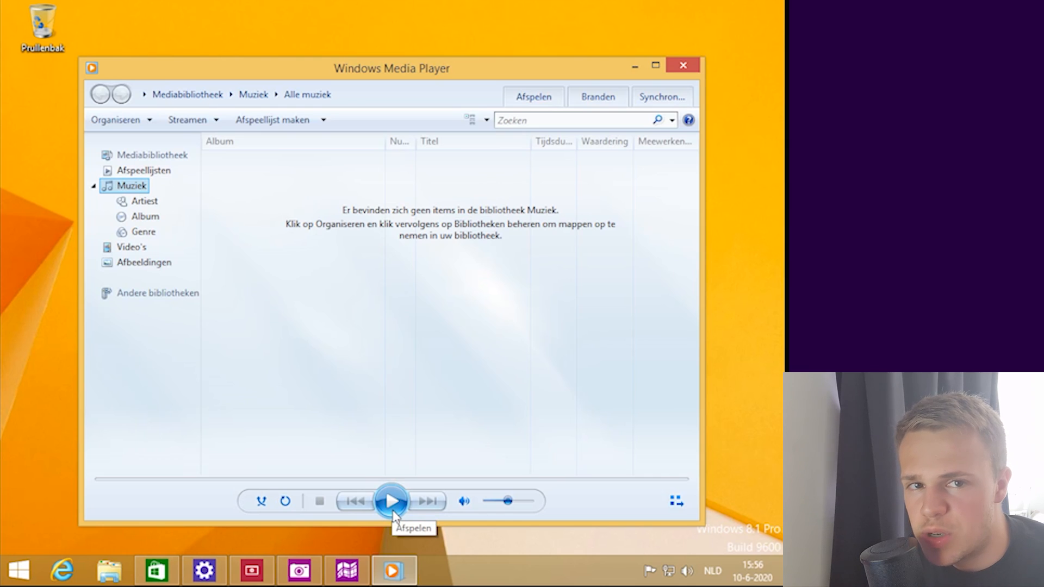
Step: Switch to the Xbox Video app's TV store from the taskbar
left_click(252, 571)
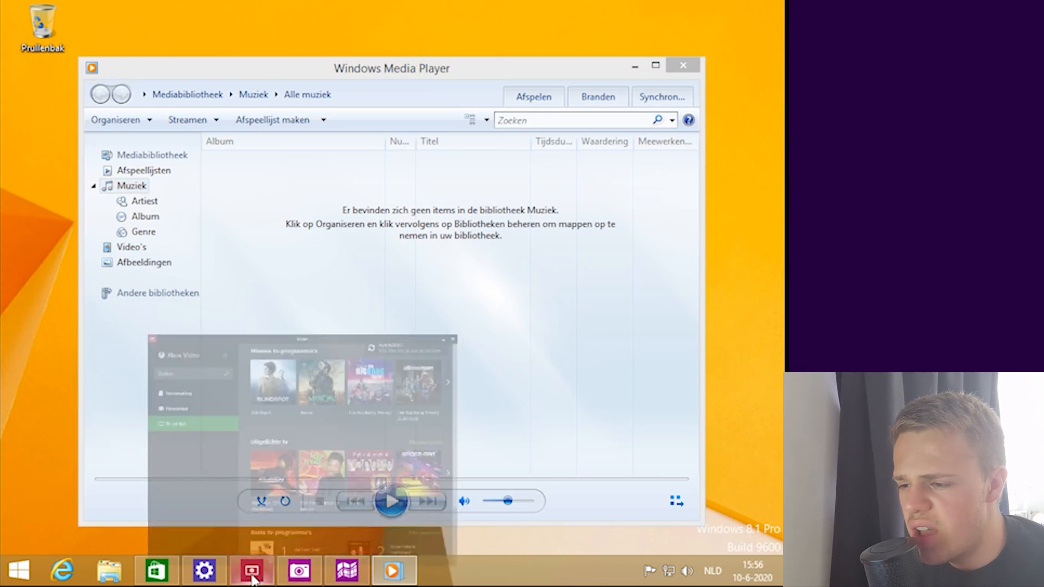
left_click(252, 571)
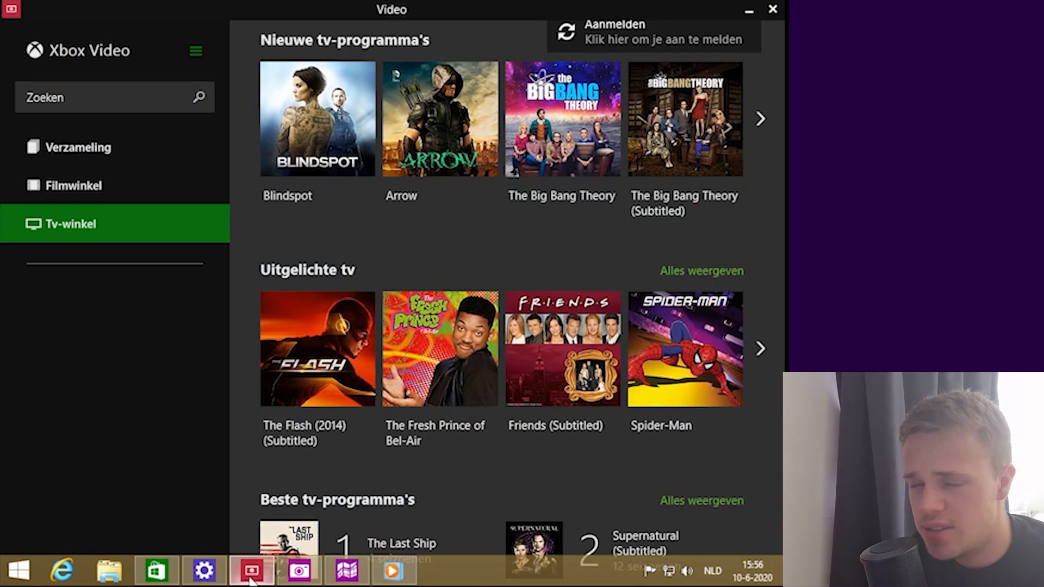